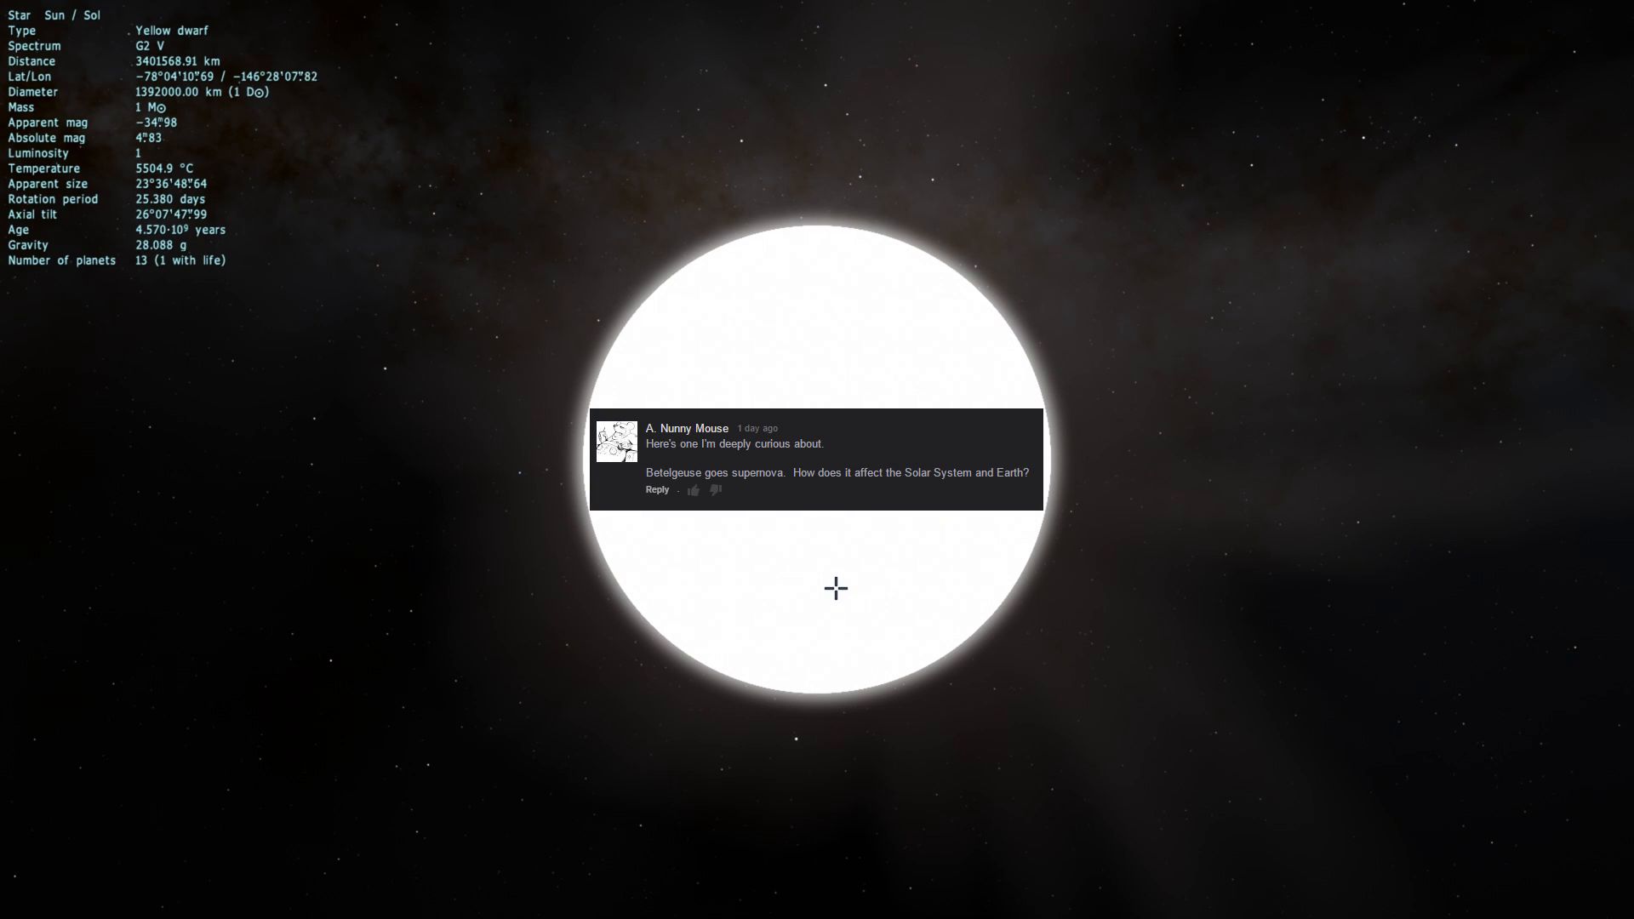
mouse_move(834, 713)
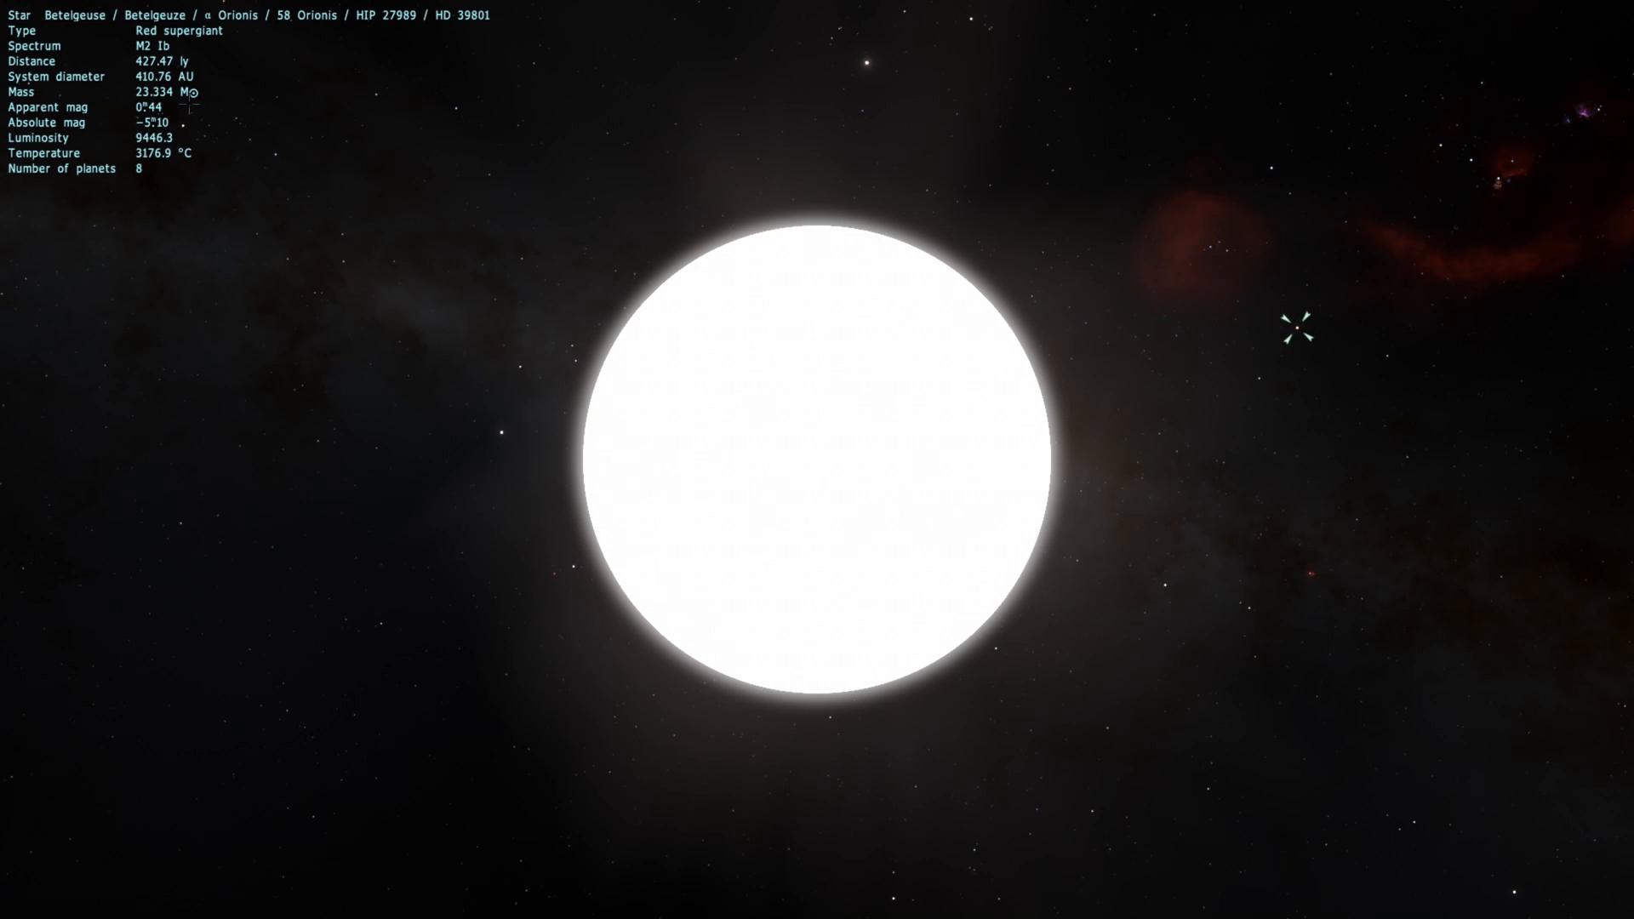
mouse_move(235, 158)
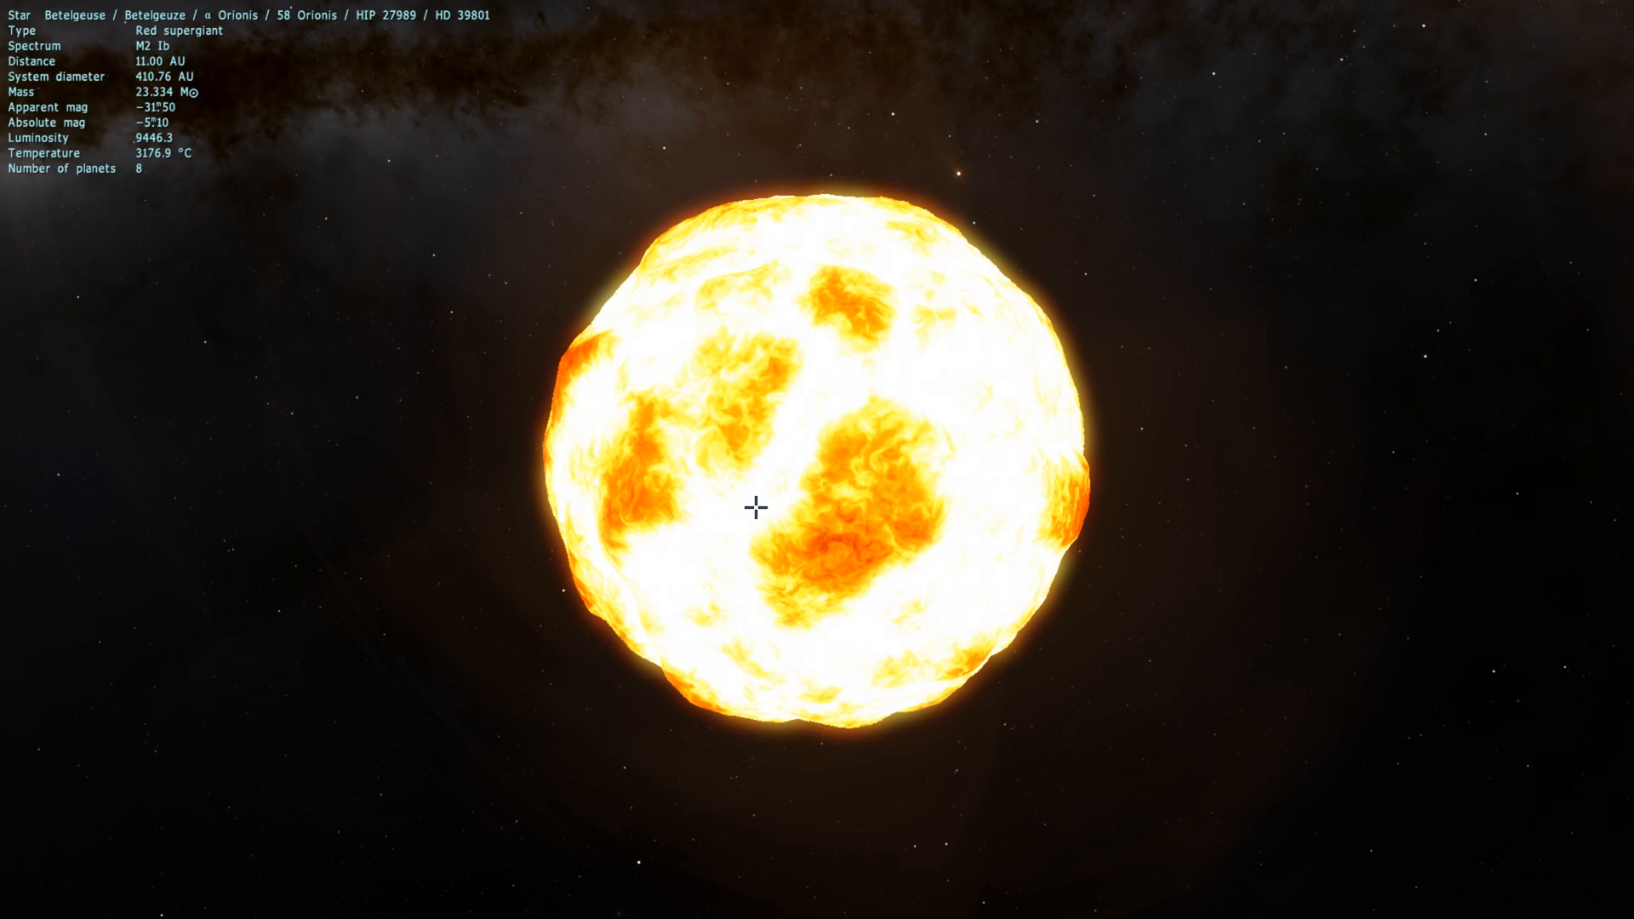
mouse_move(725, 519)
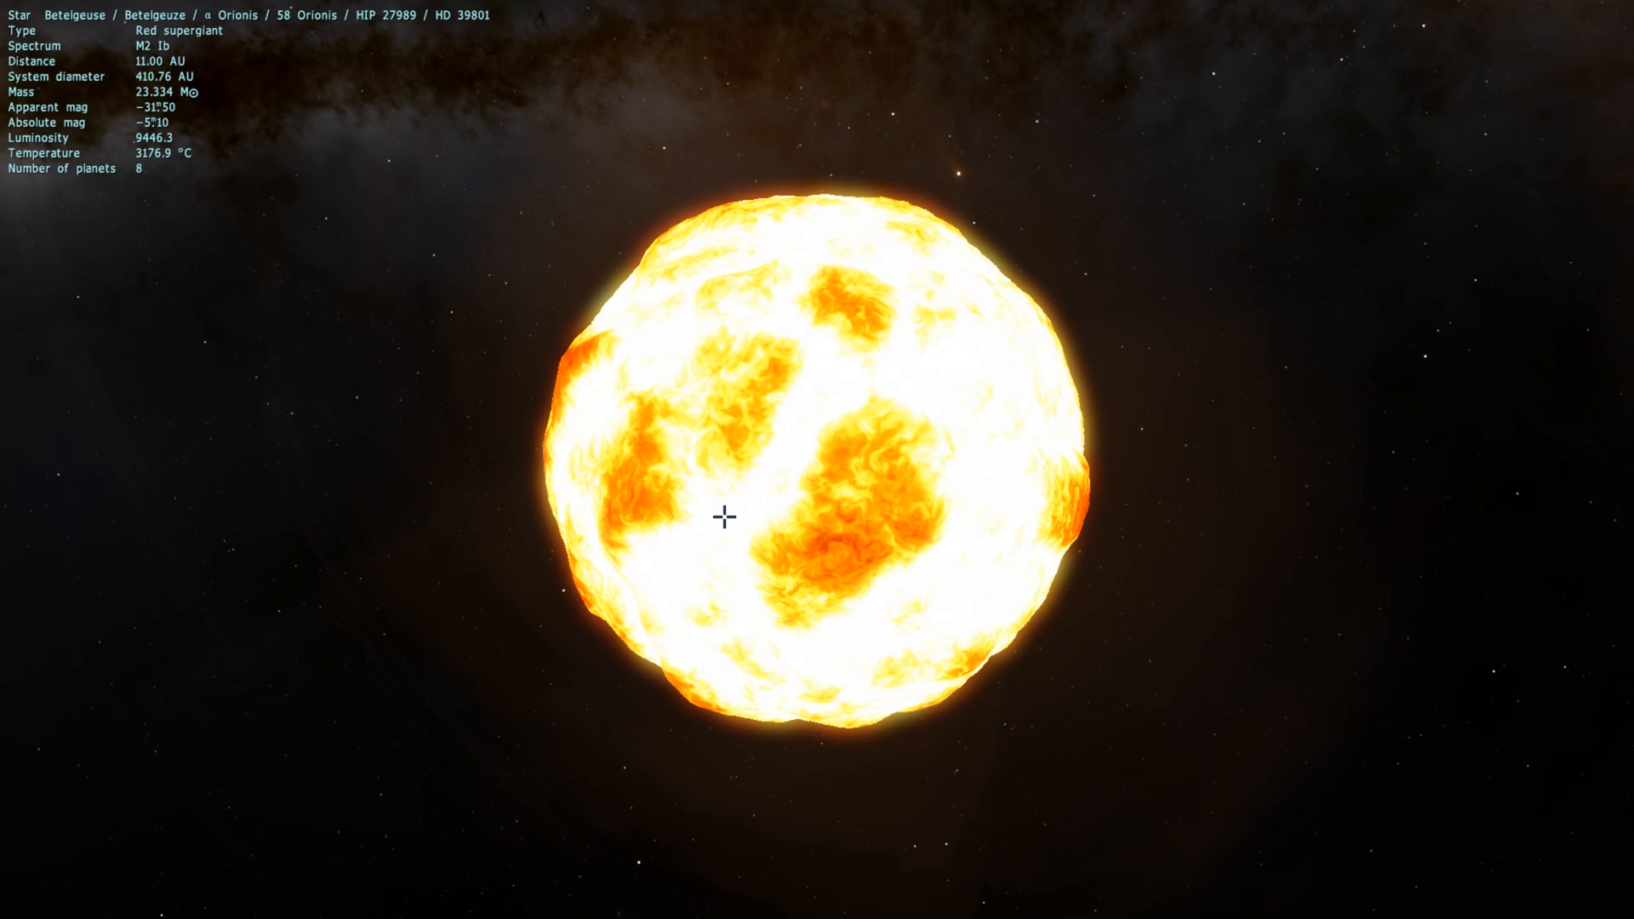
mouse_move(805, 498)
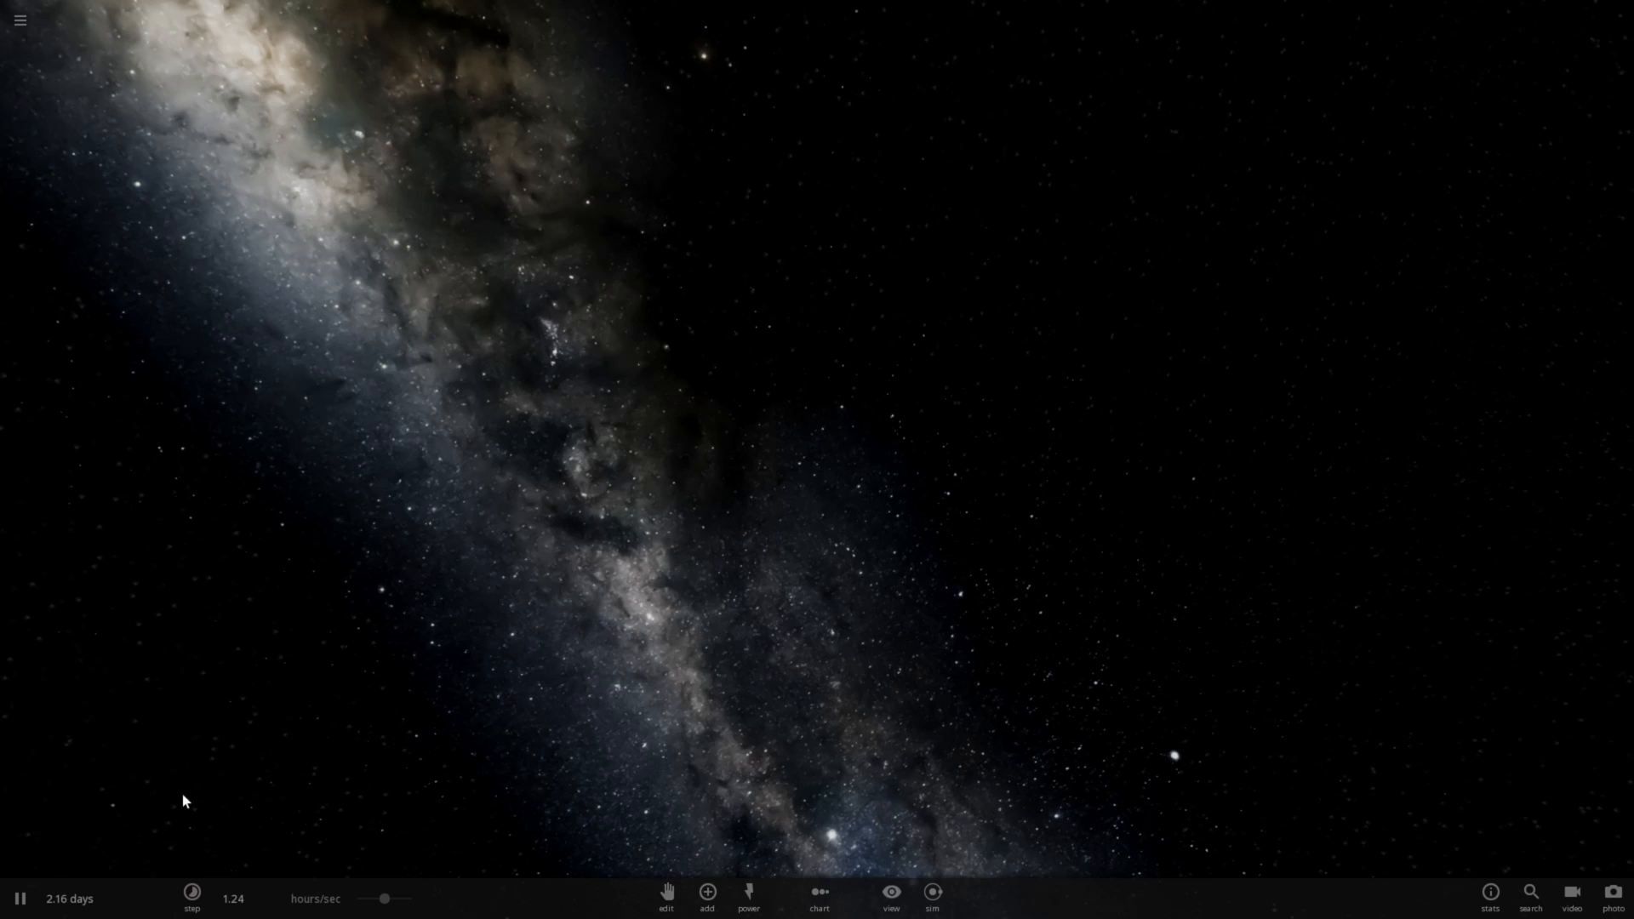
- Bring up the star catalogue (Sun, Sirius, Rigel, Betelgeuse) with stationary placement chosen
left_click(706, 892)
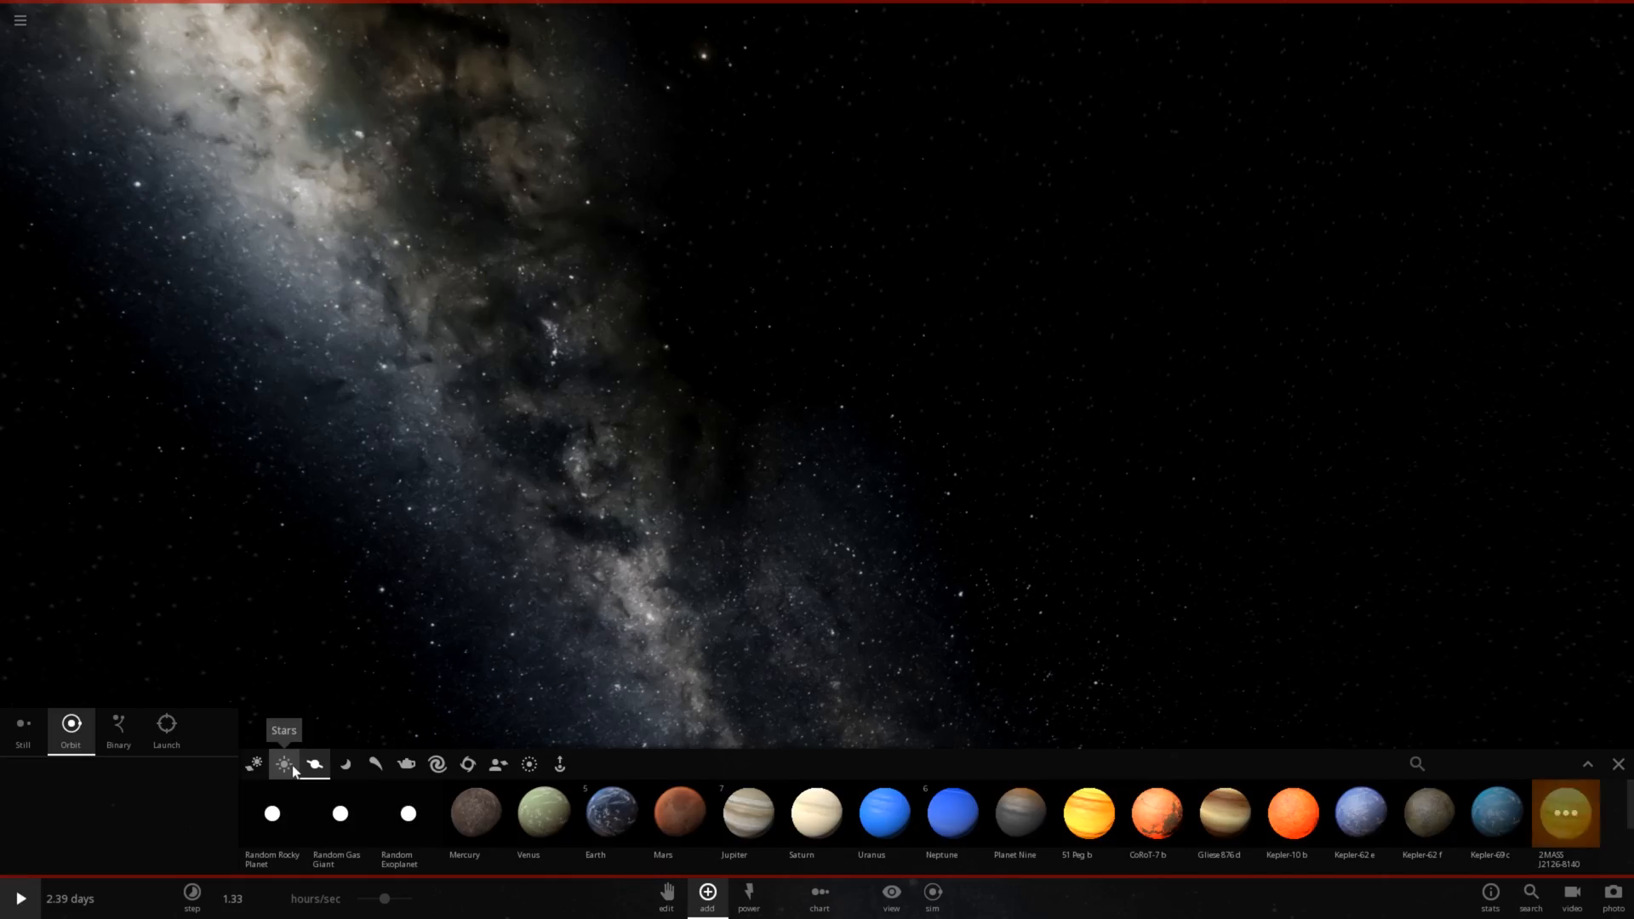
left_click(284, 764)
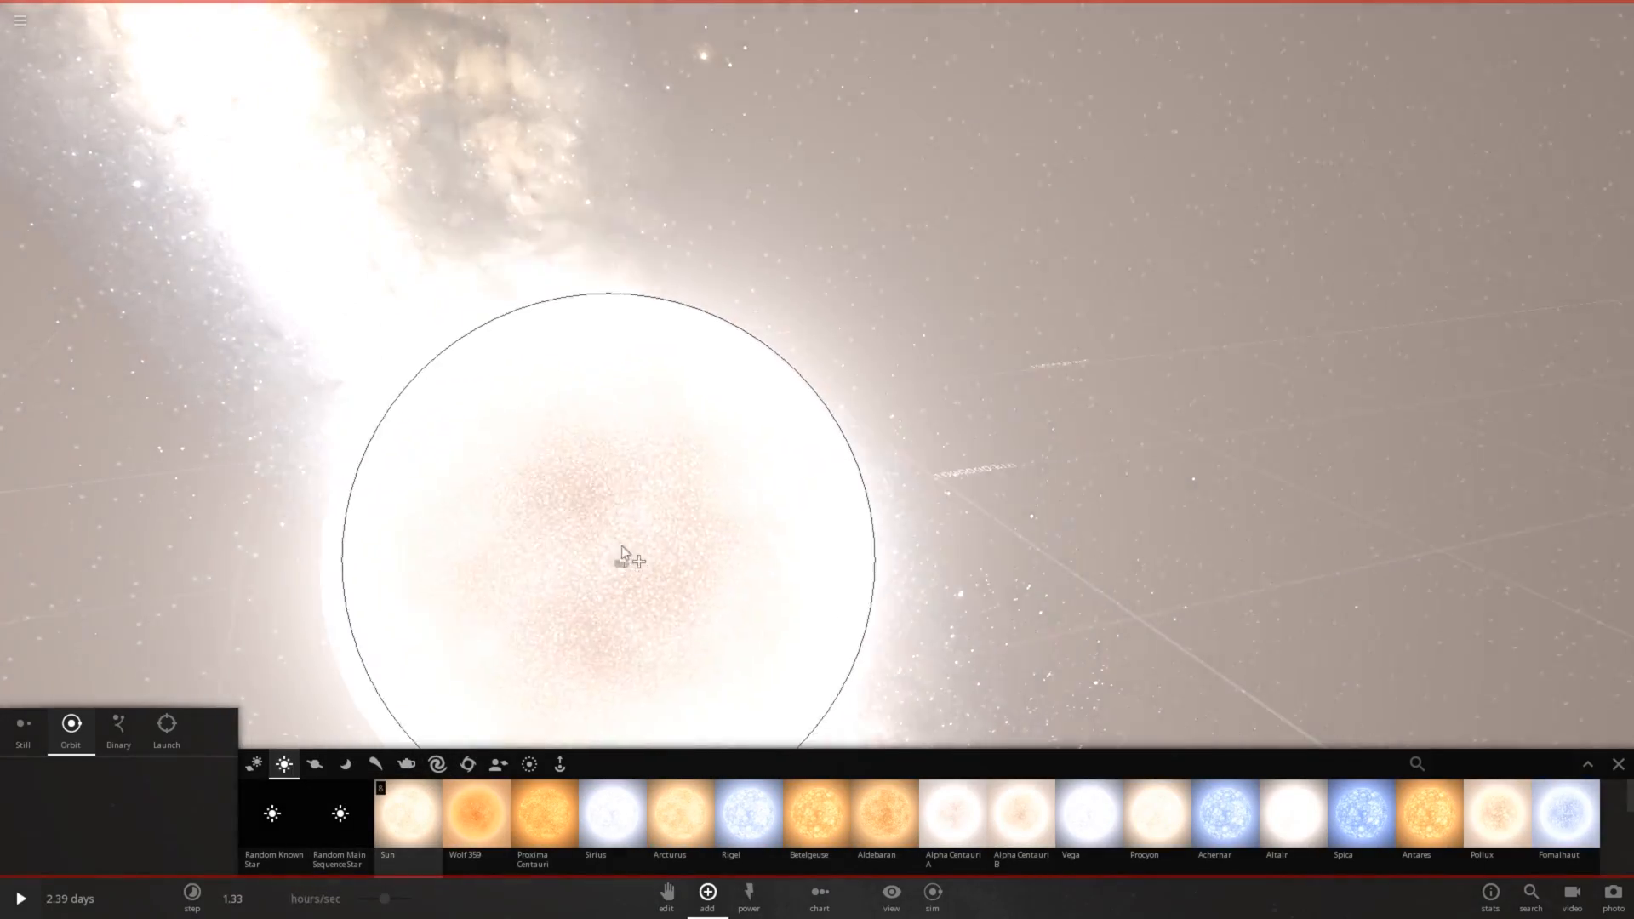
left_click_drag(623, 555, 820, 393)
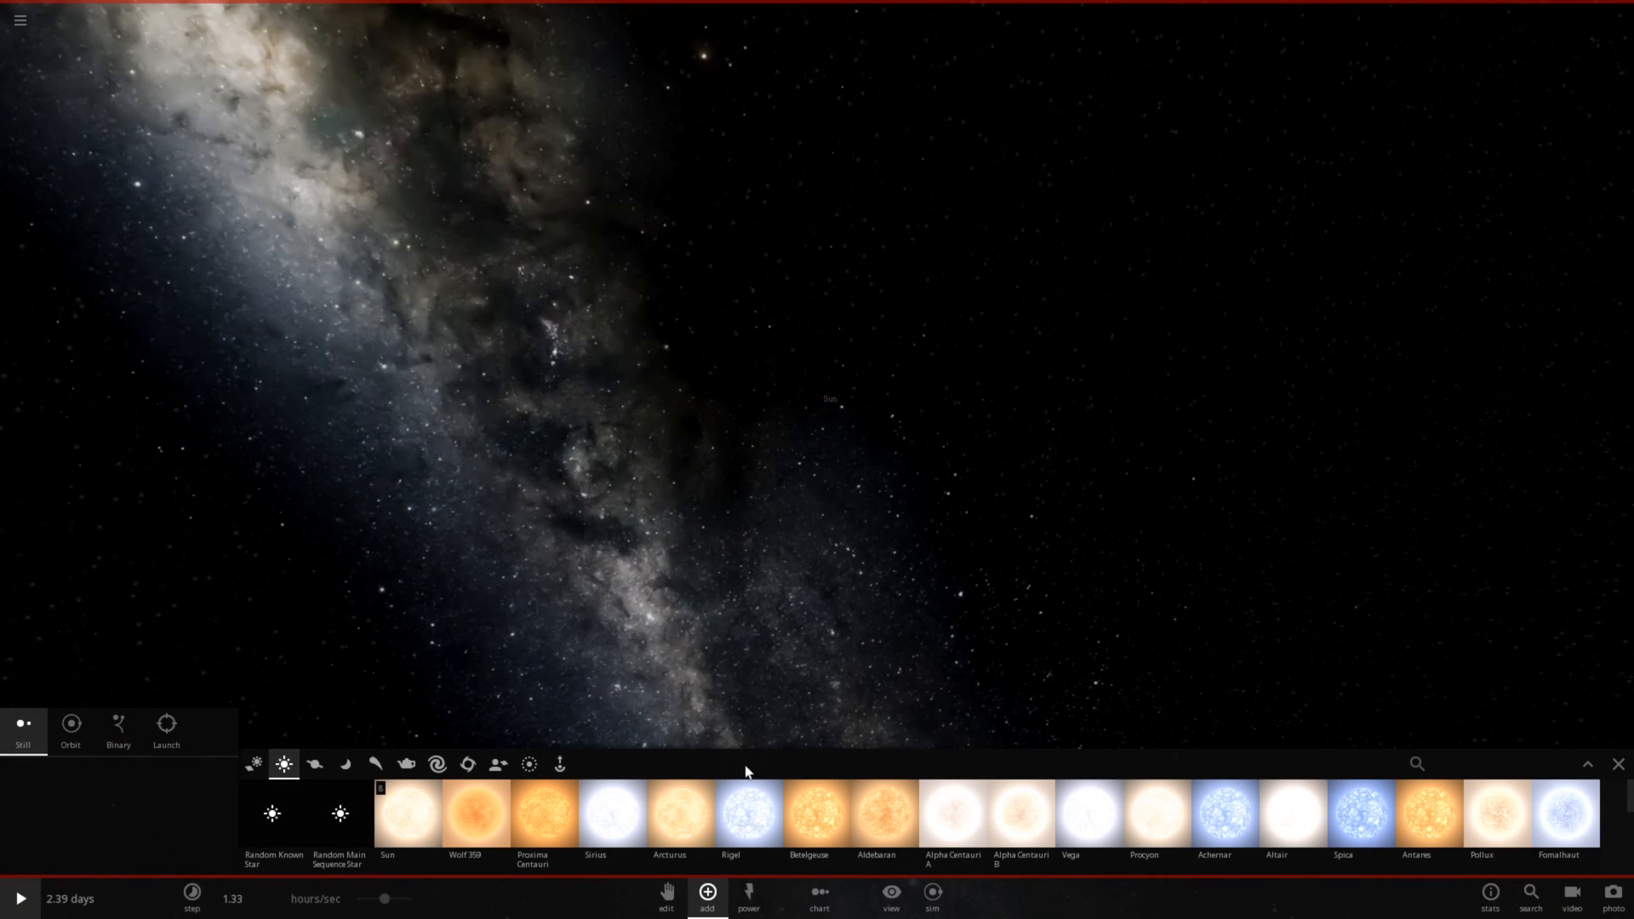
mouse_move(816, 813)
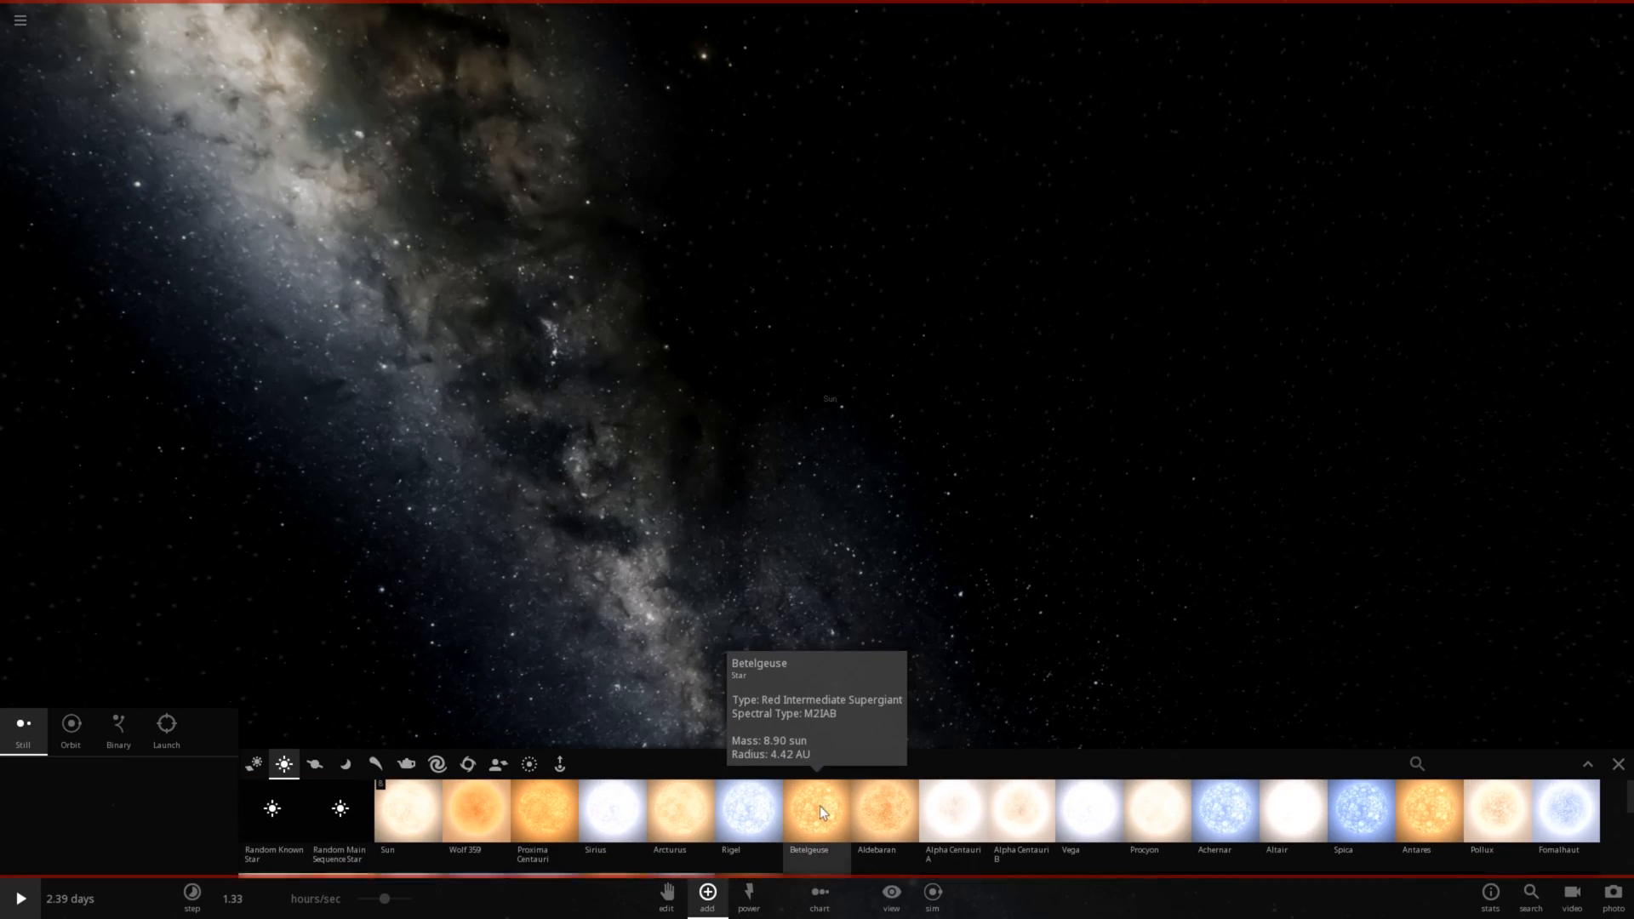
- Place Betelgeuse, a 4.42 AU orange supergiant, in the centre of the empty view
left_click(810, 814)
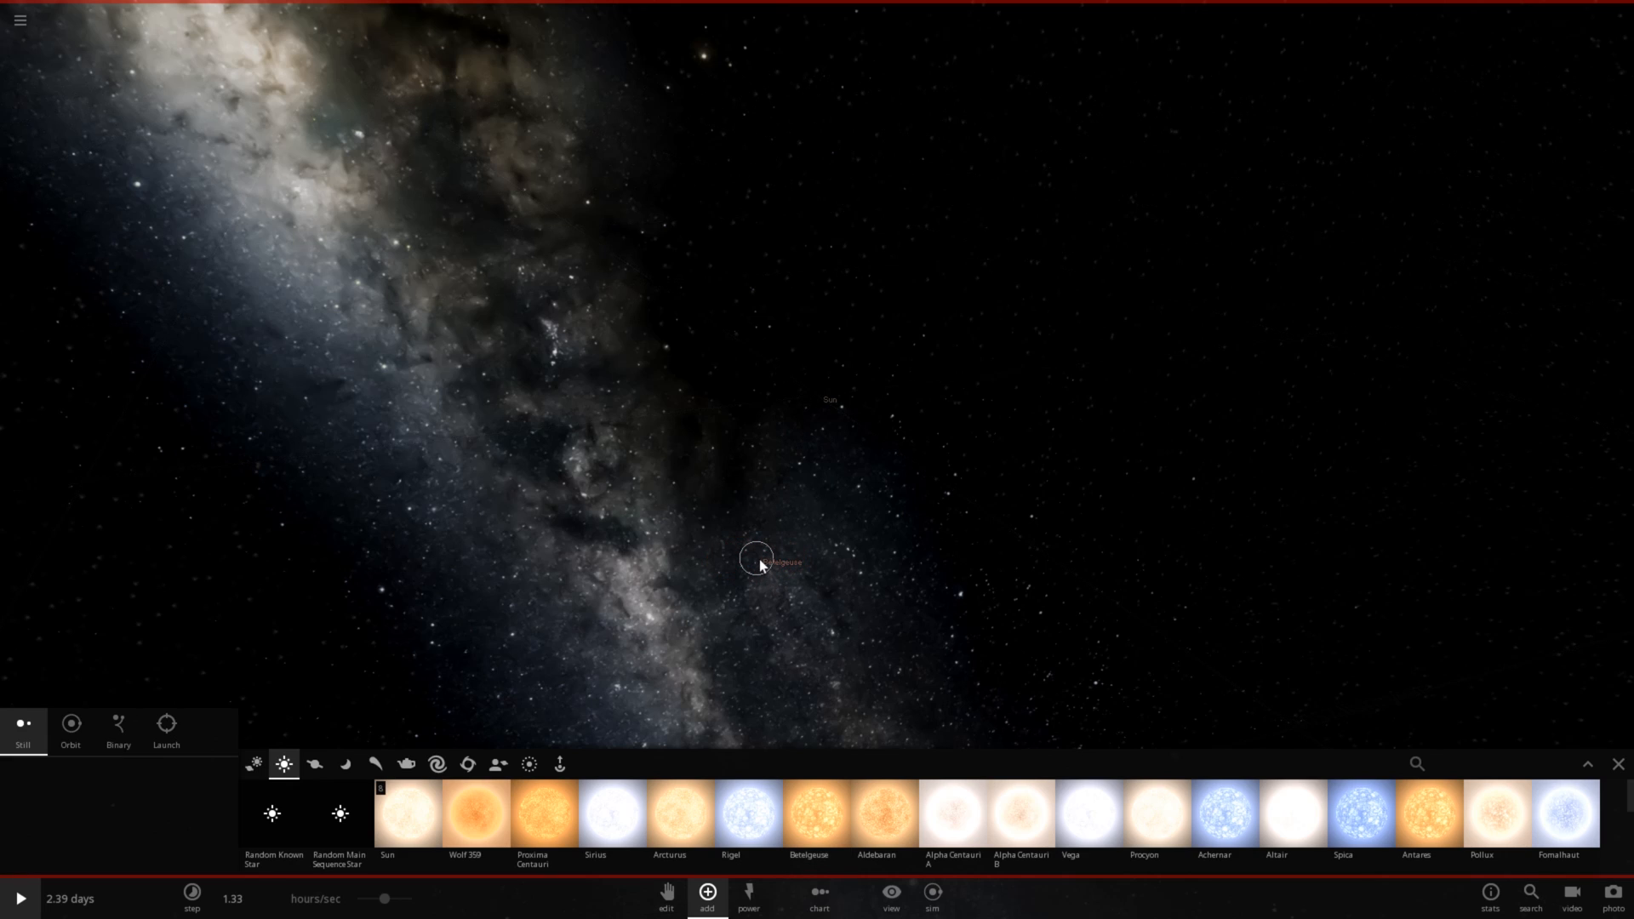
left_click(754, 558)
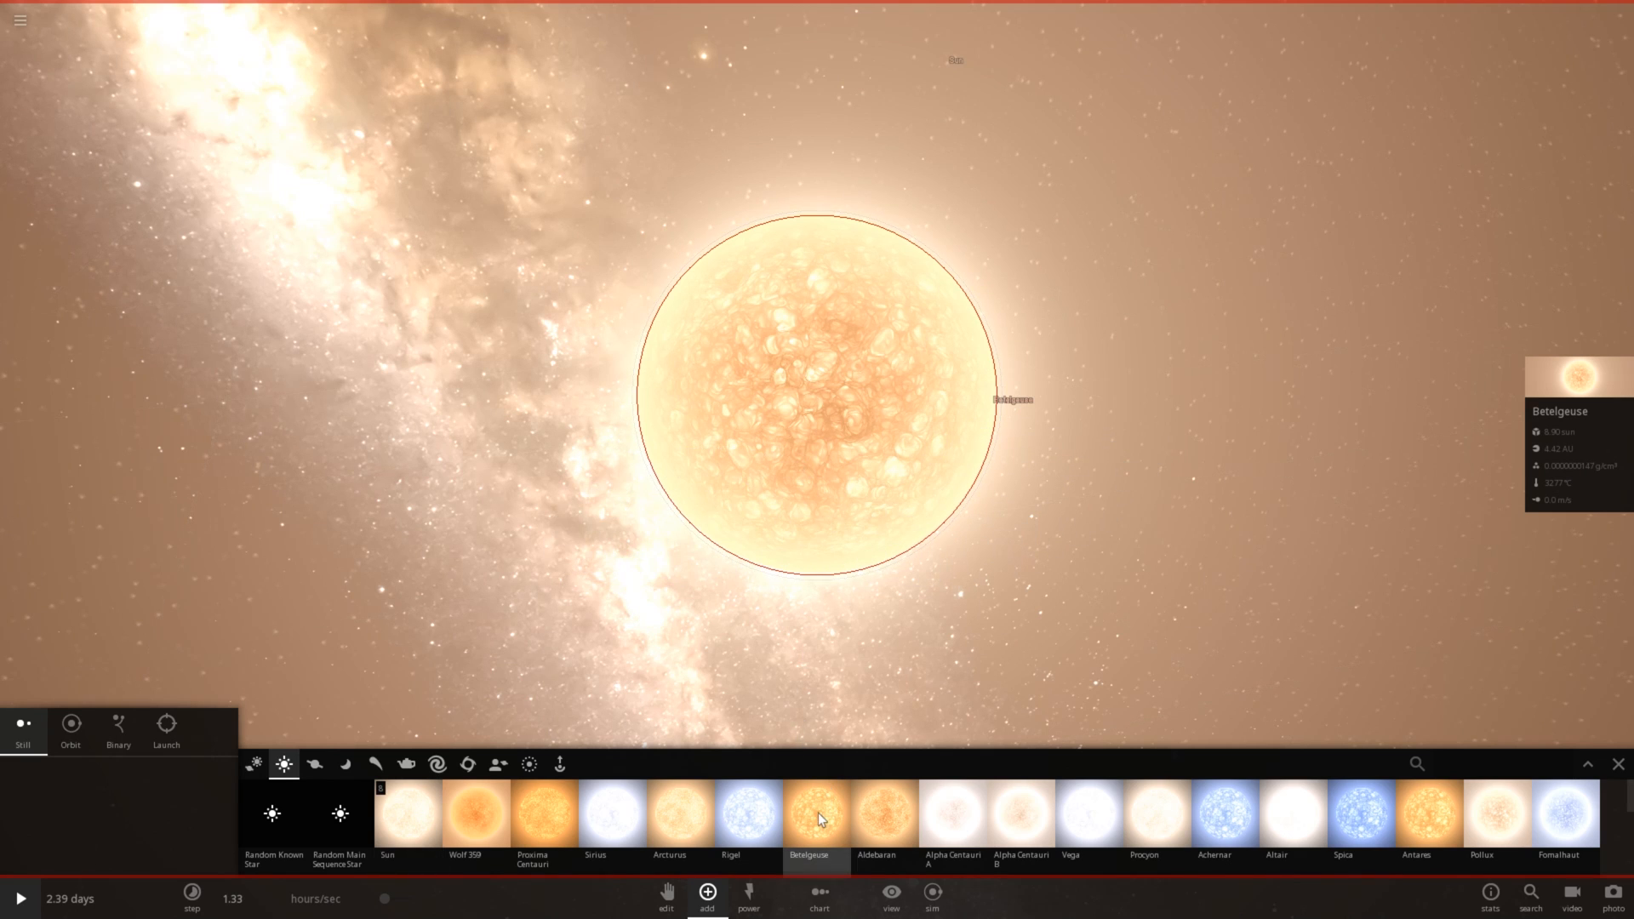
mouse_move(817, 820)
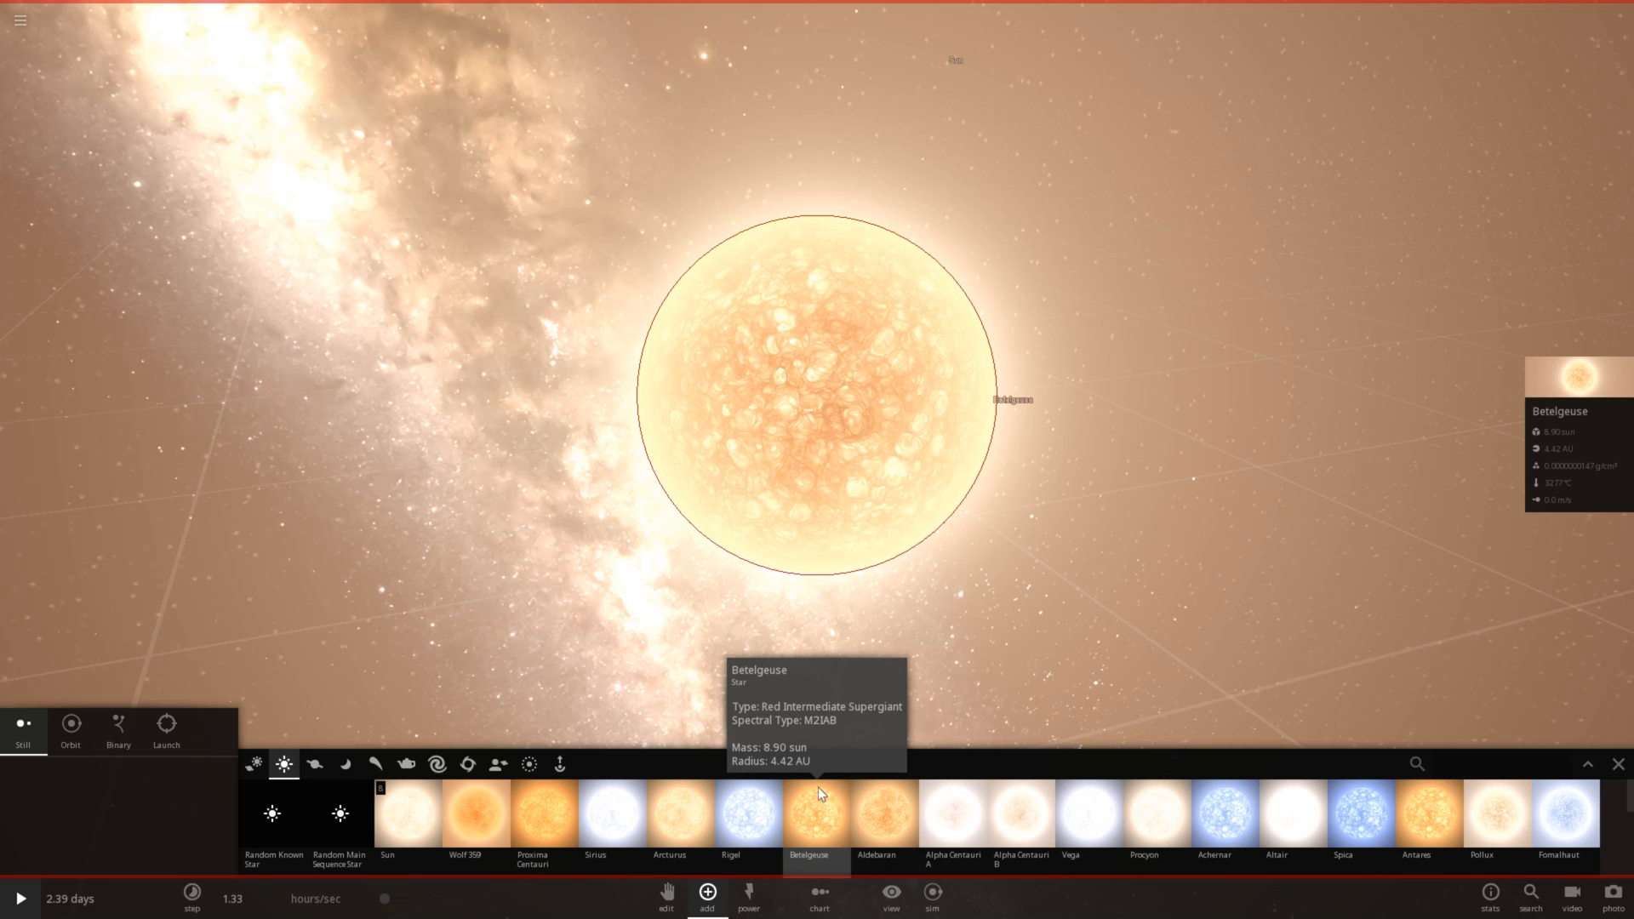
mouse_move(824, 788)
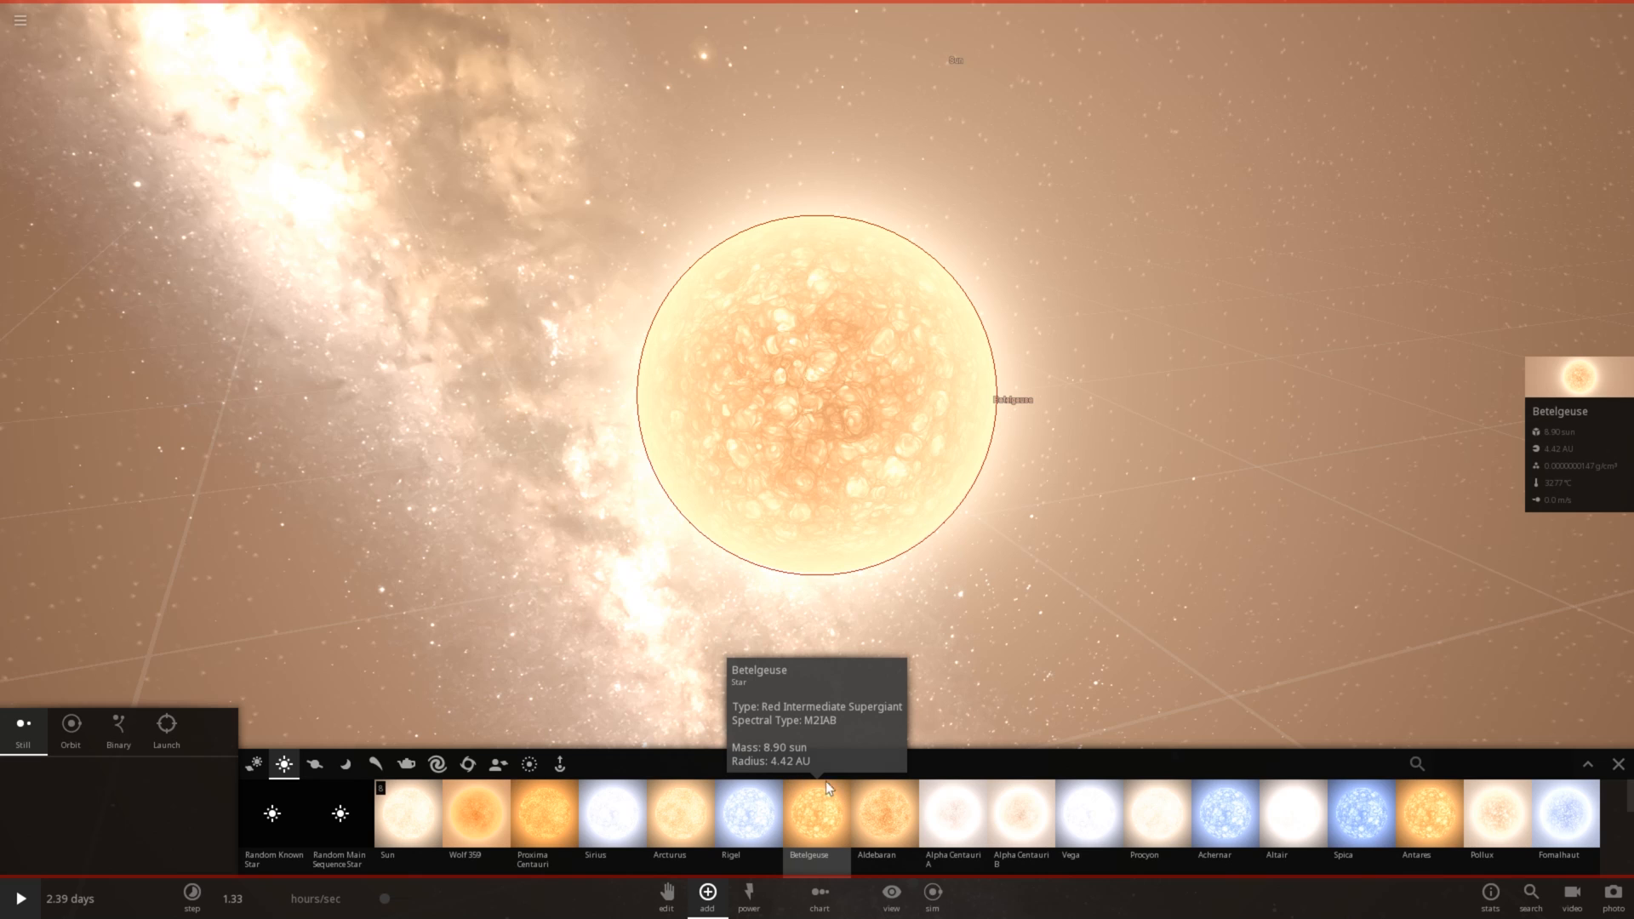
- Use the Explode power on Betelgeuse so it blows up, leaving only the Sun
left_click(748, 899)
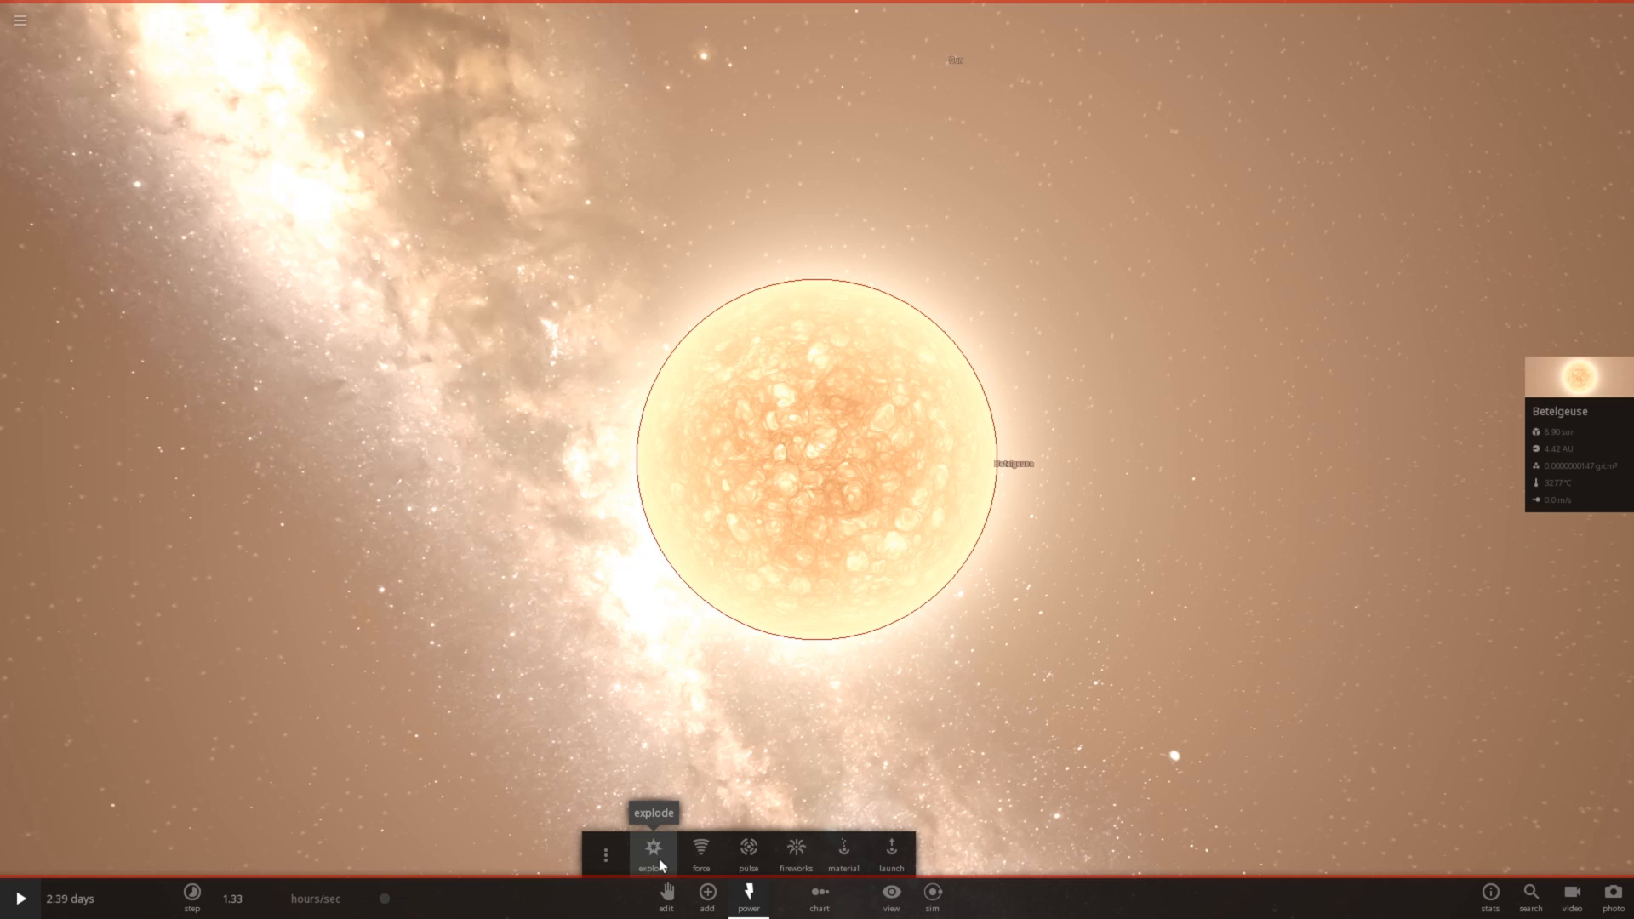
left_click(652, 846)
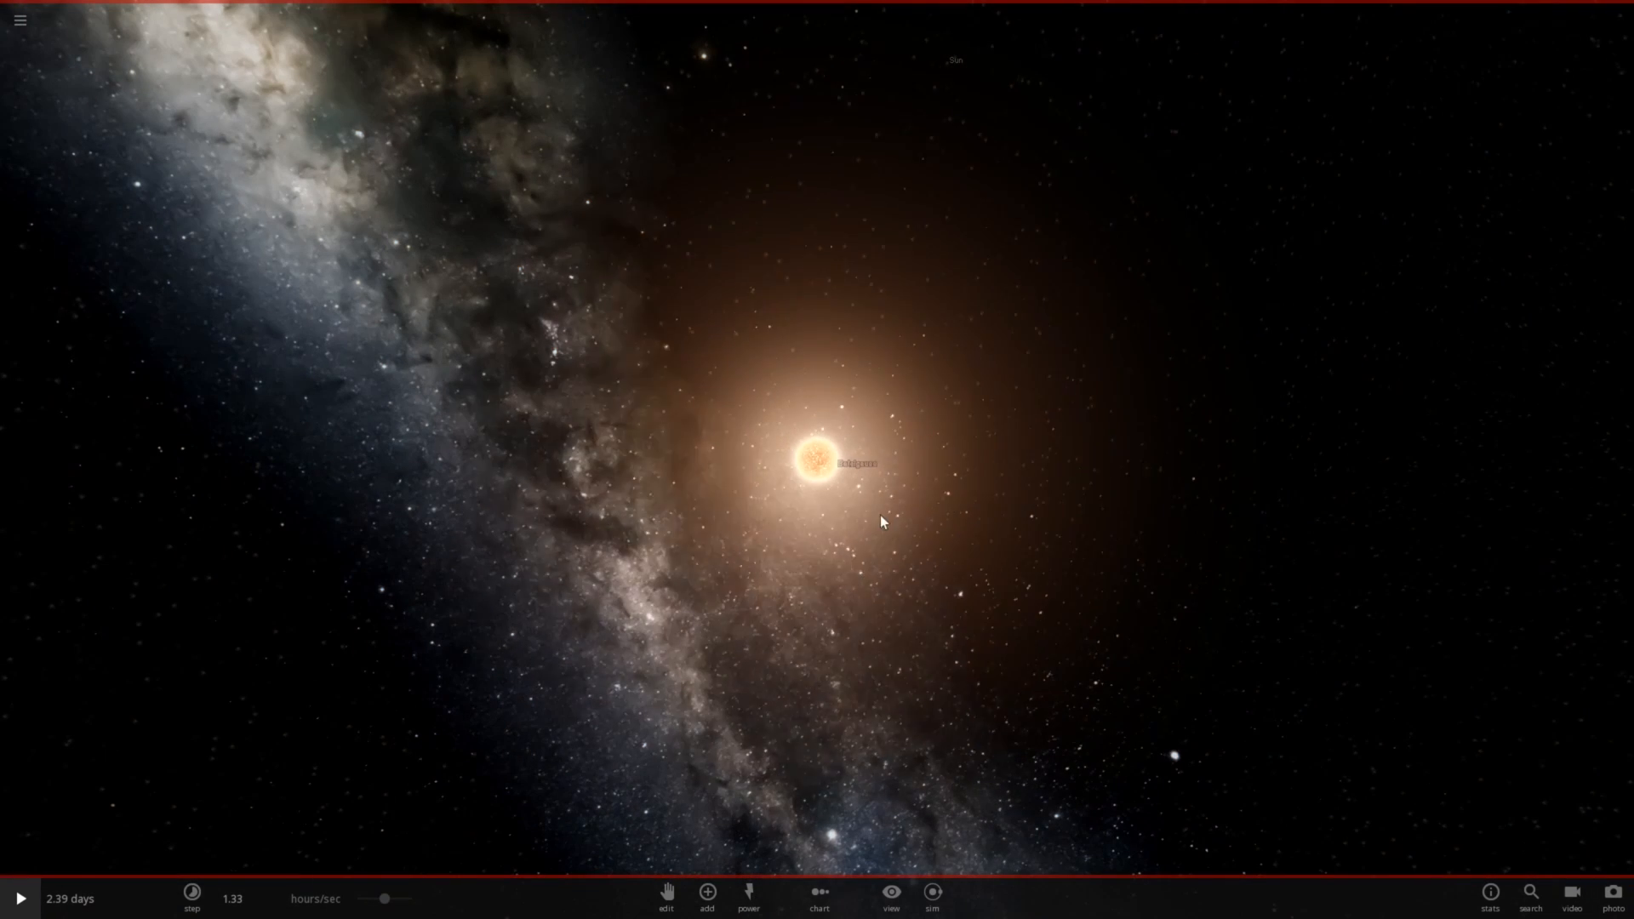
left_click(814, 461)
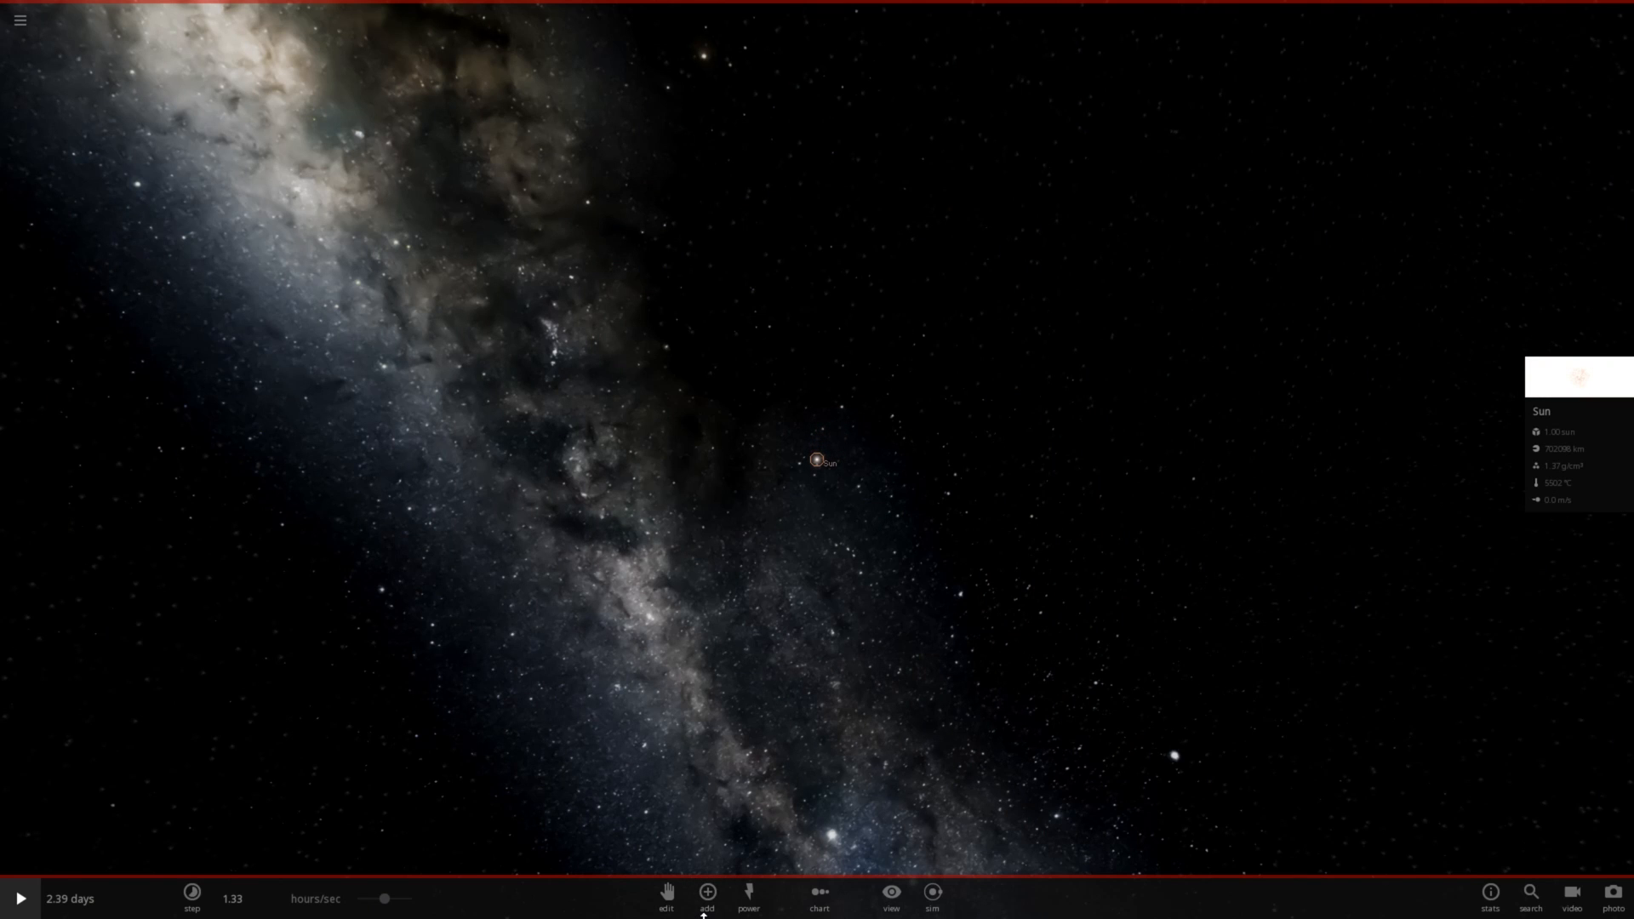
- Reopen the object catalogue and zoom the view back out from Earth toward the Sun
left_click(706, 892)
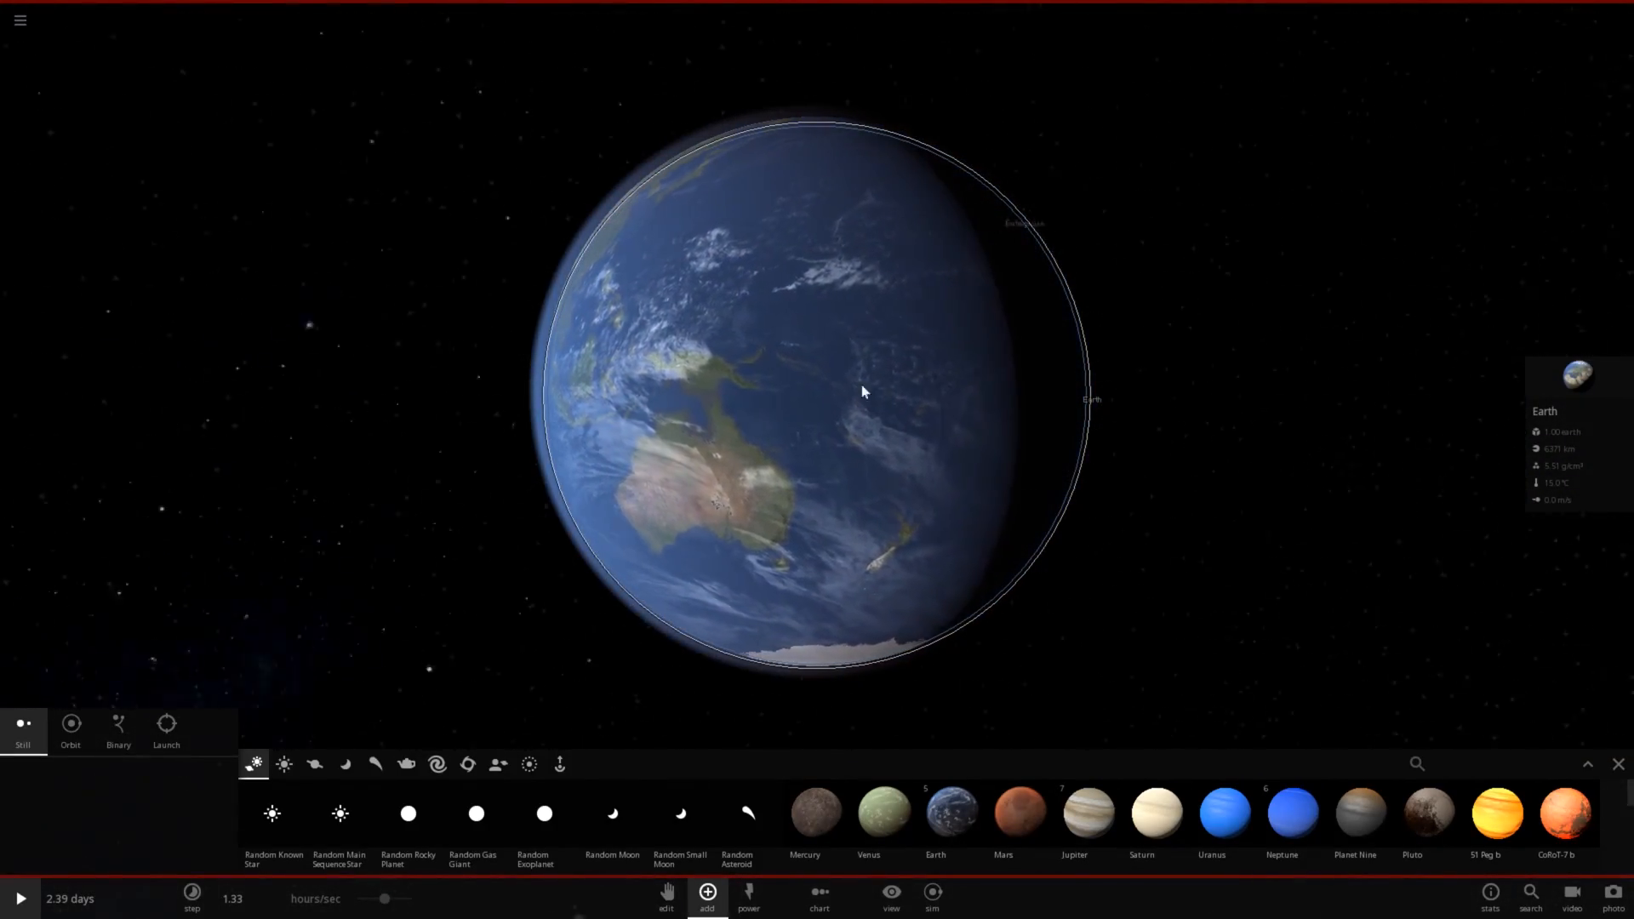
scroll("down", 3)
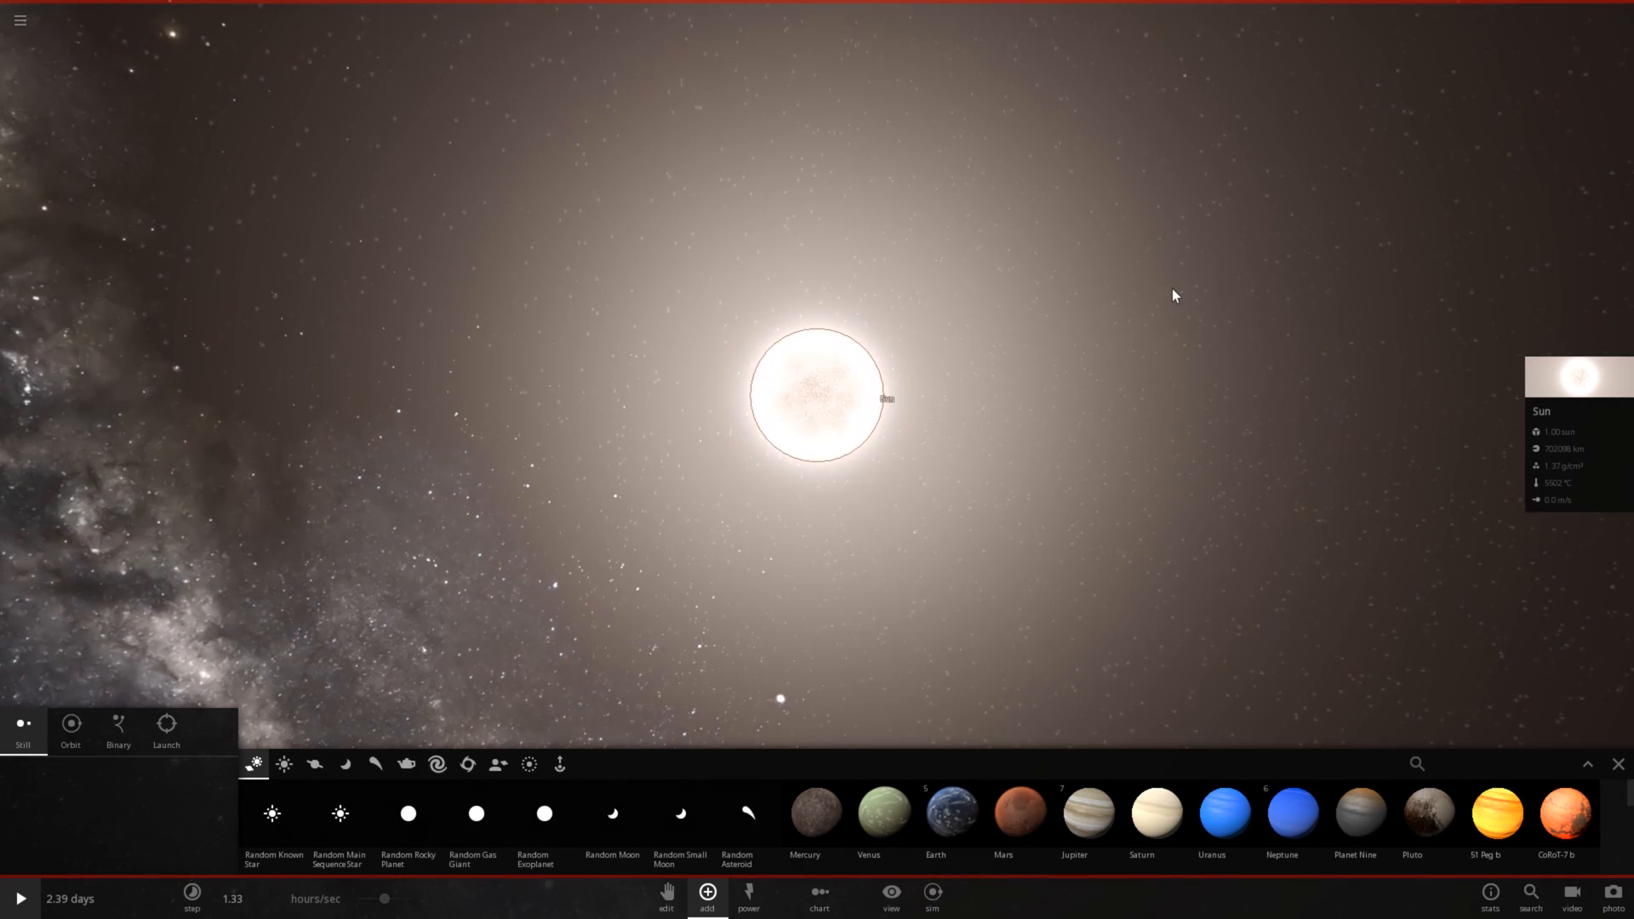
scroll("down", 3)
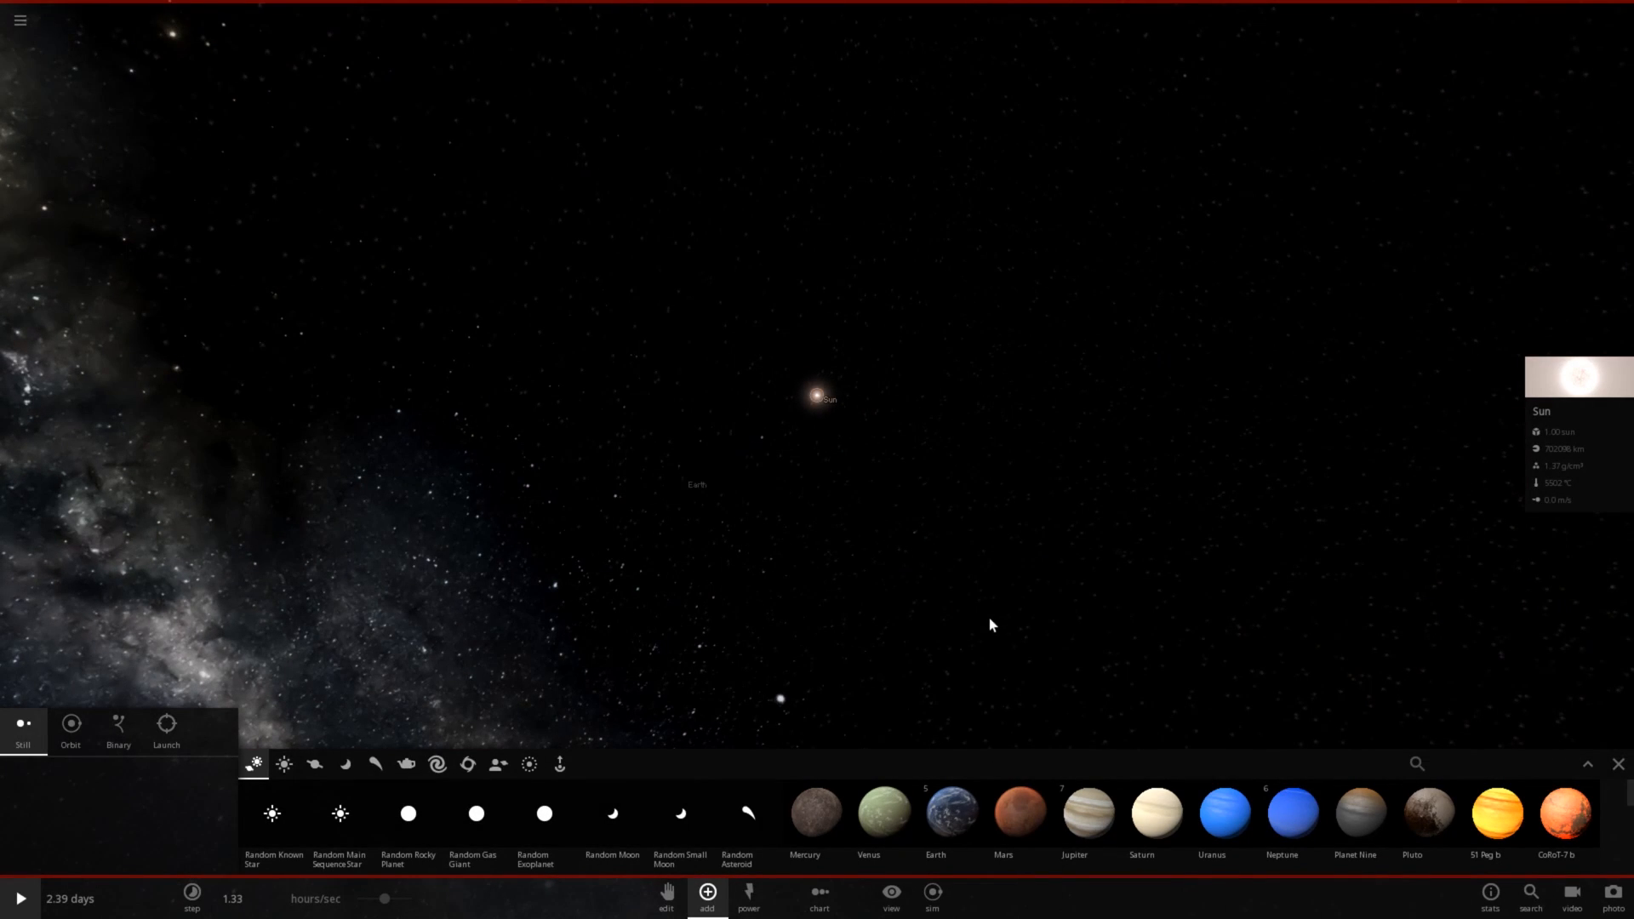
- Show the star's habitable zone and bring up Earth's property details
left_click(891, 894)
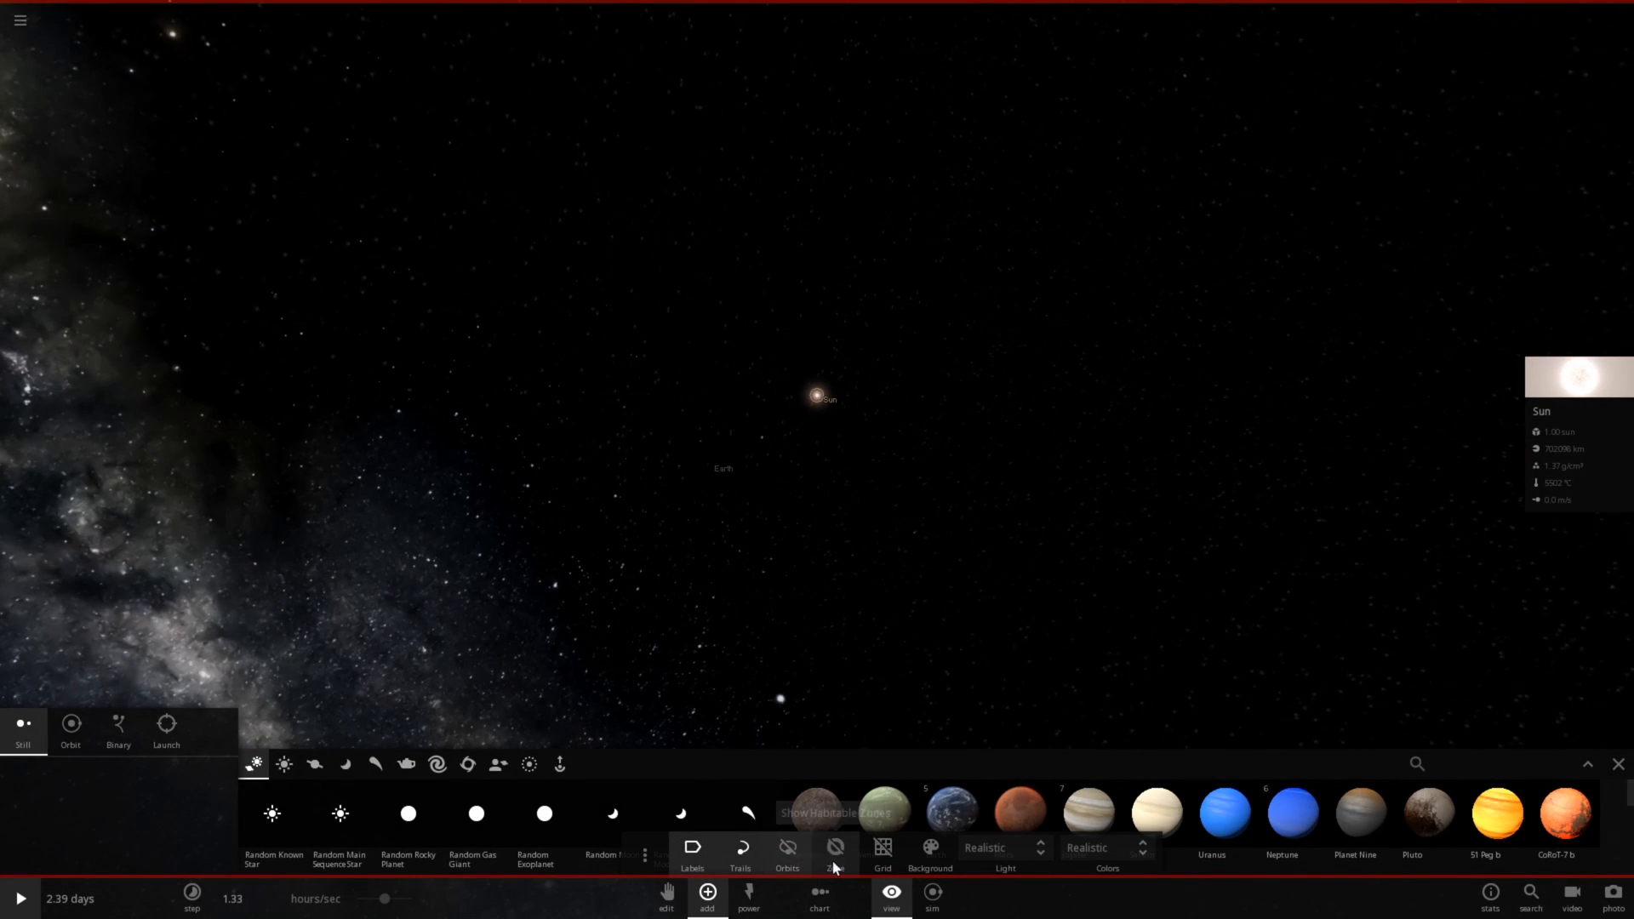
left_click(834, 847)
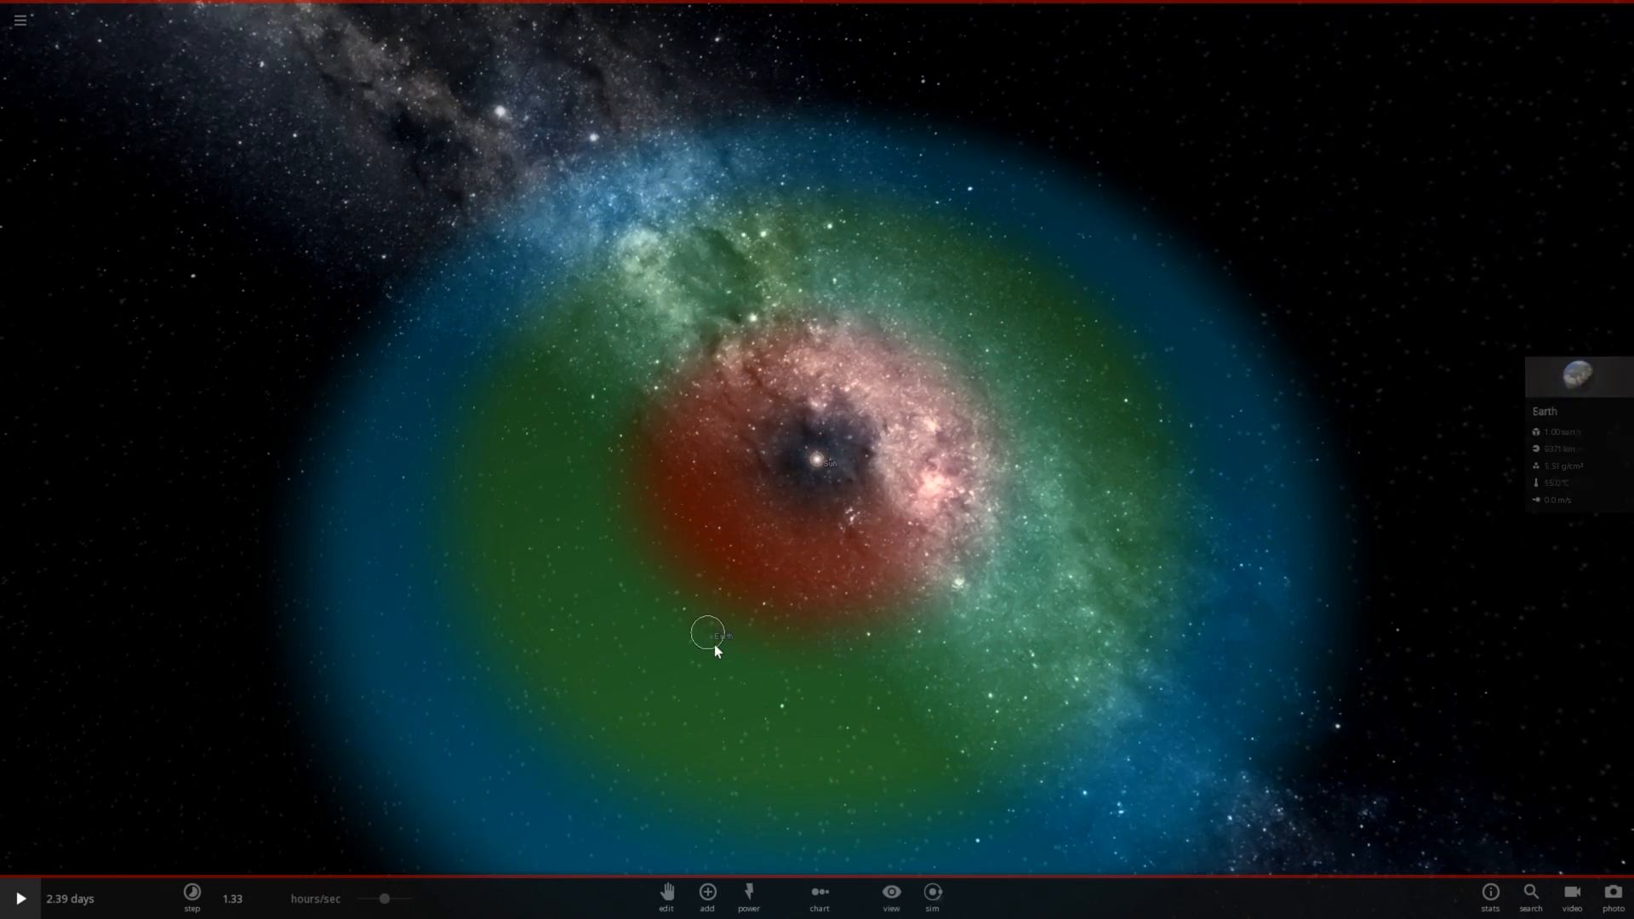
left_click(1576, 374)
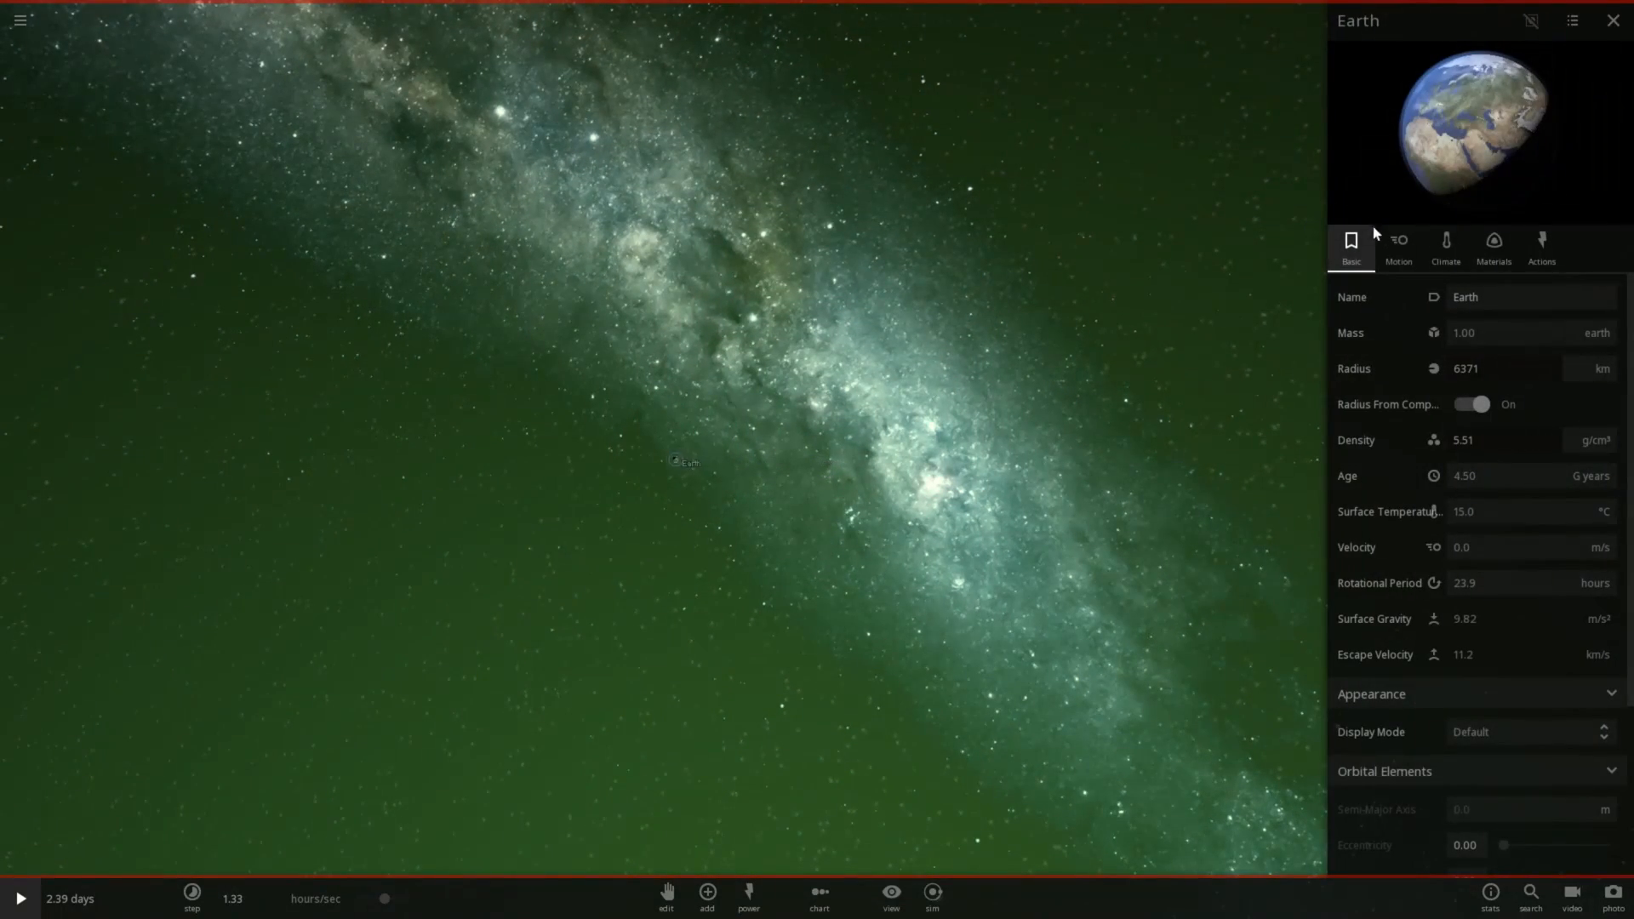
left_click(1400, 245)
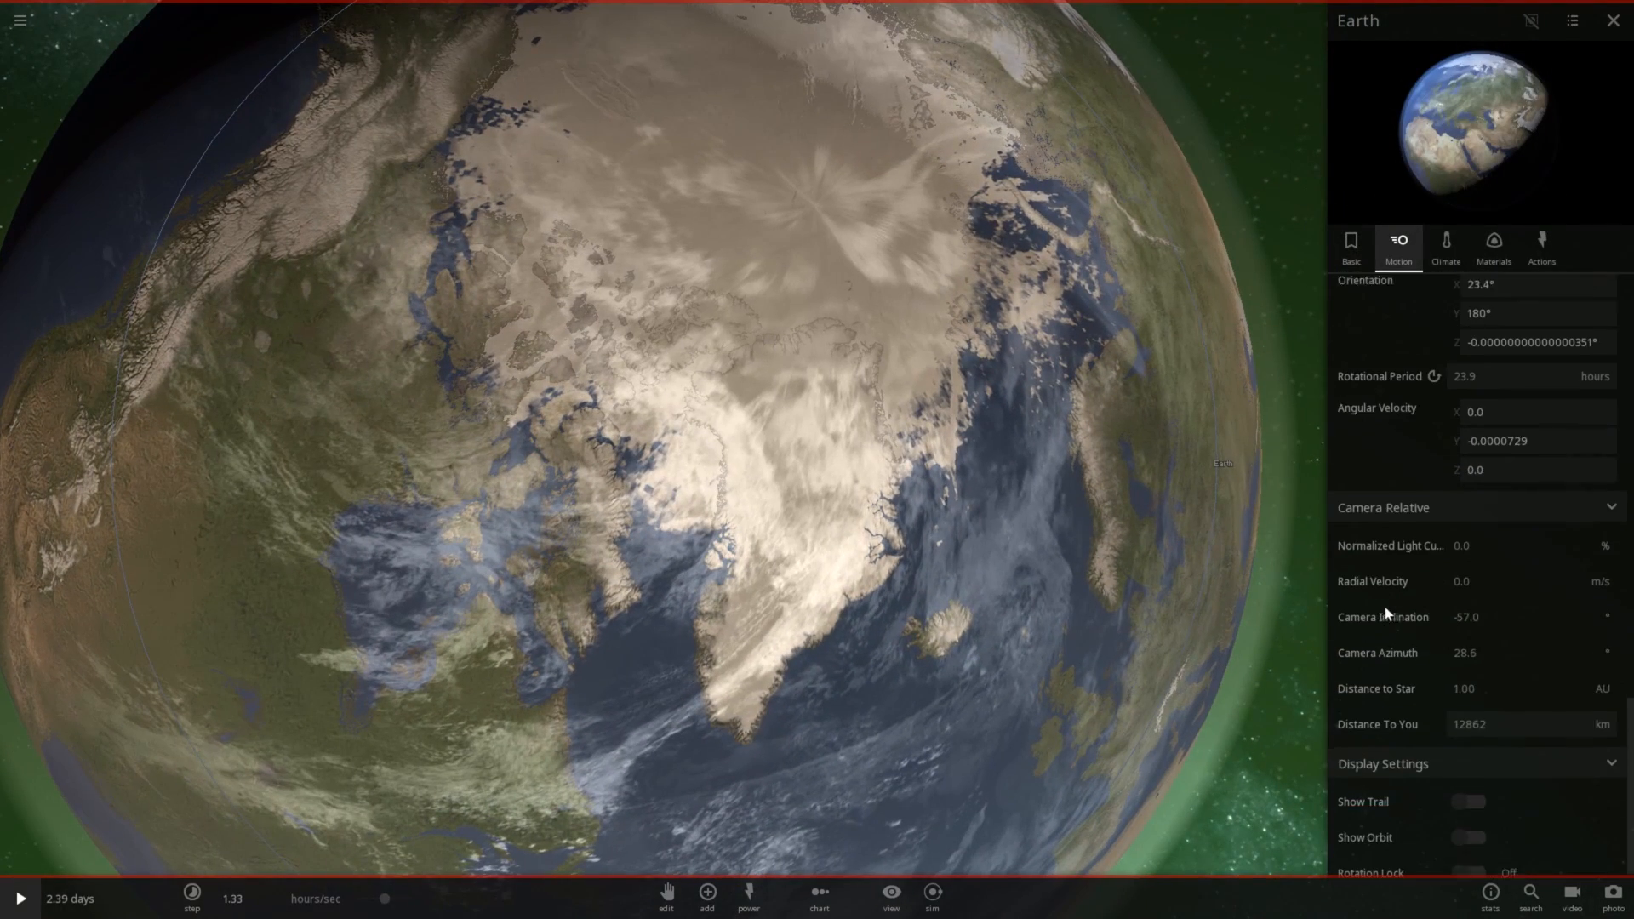
left_click(1472, 856)
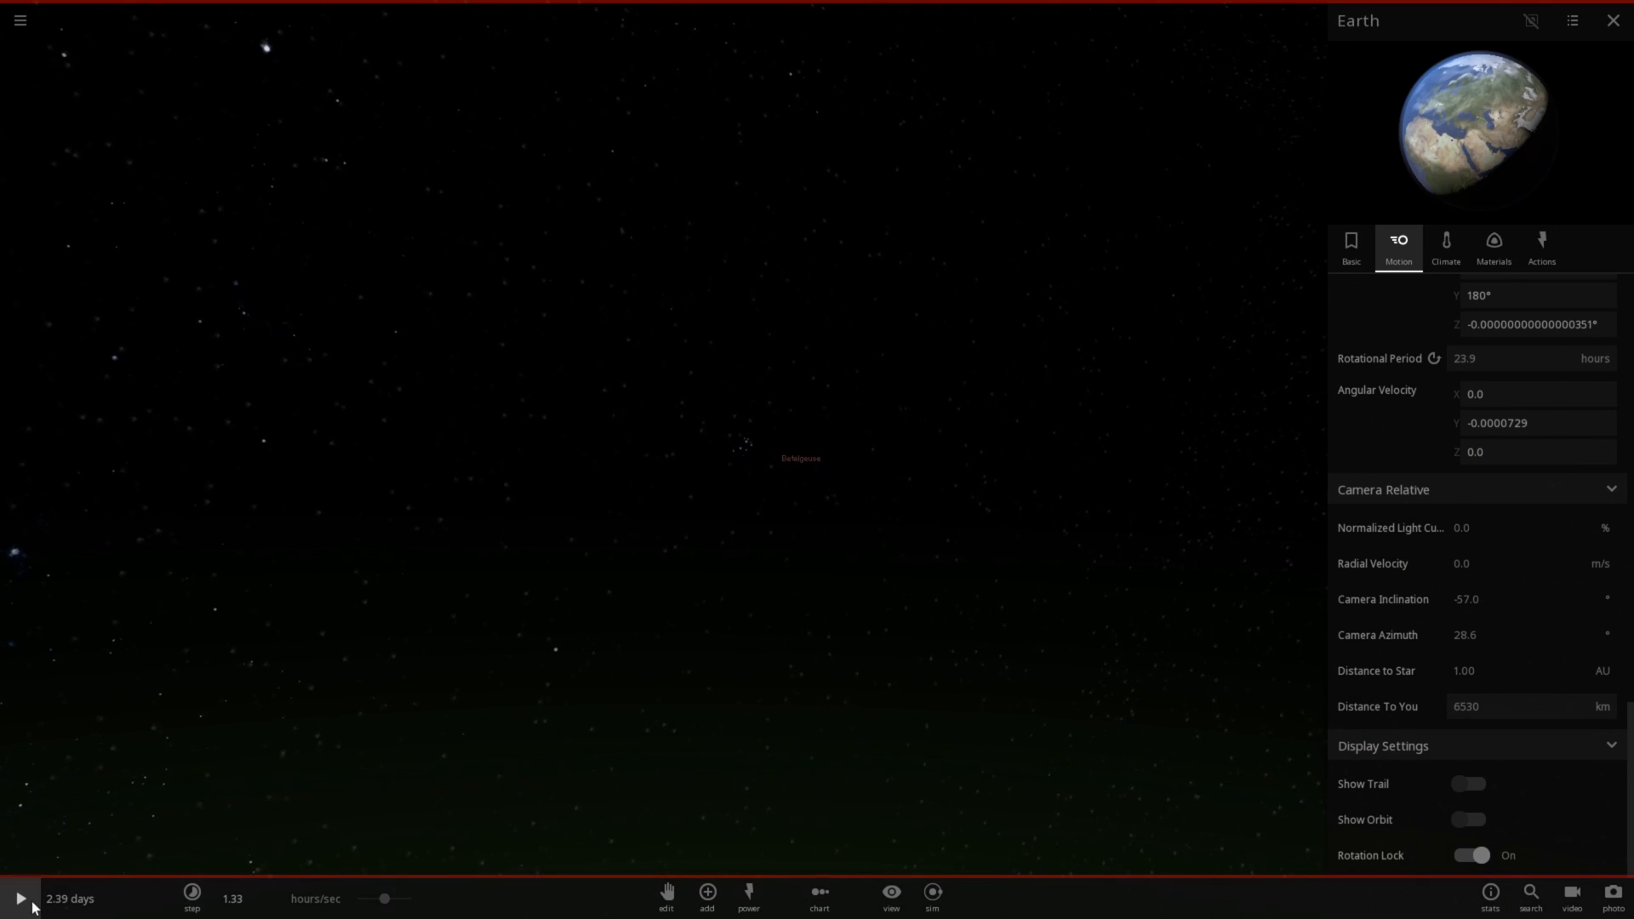
- Resume time so the explosion turns Betelgeuse into its nova remnant beyond Earth
left_click(19, 899)
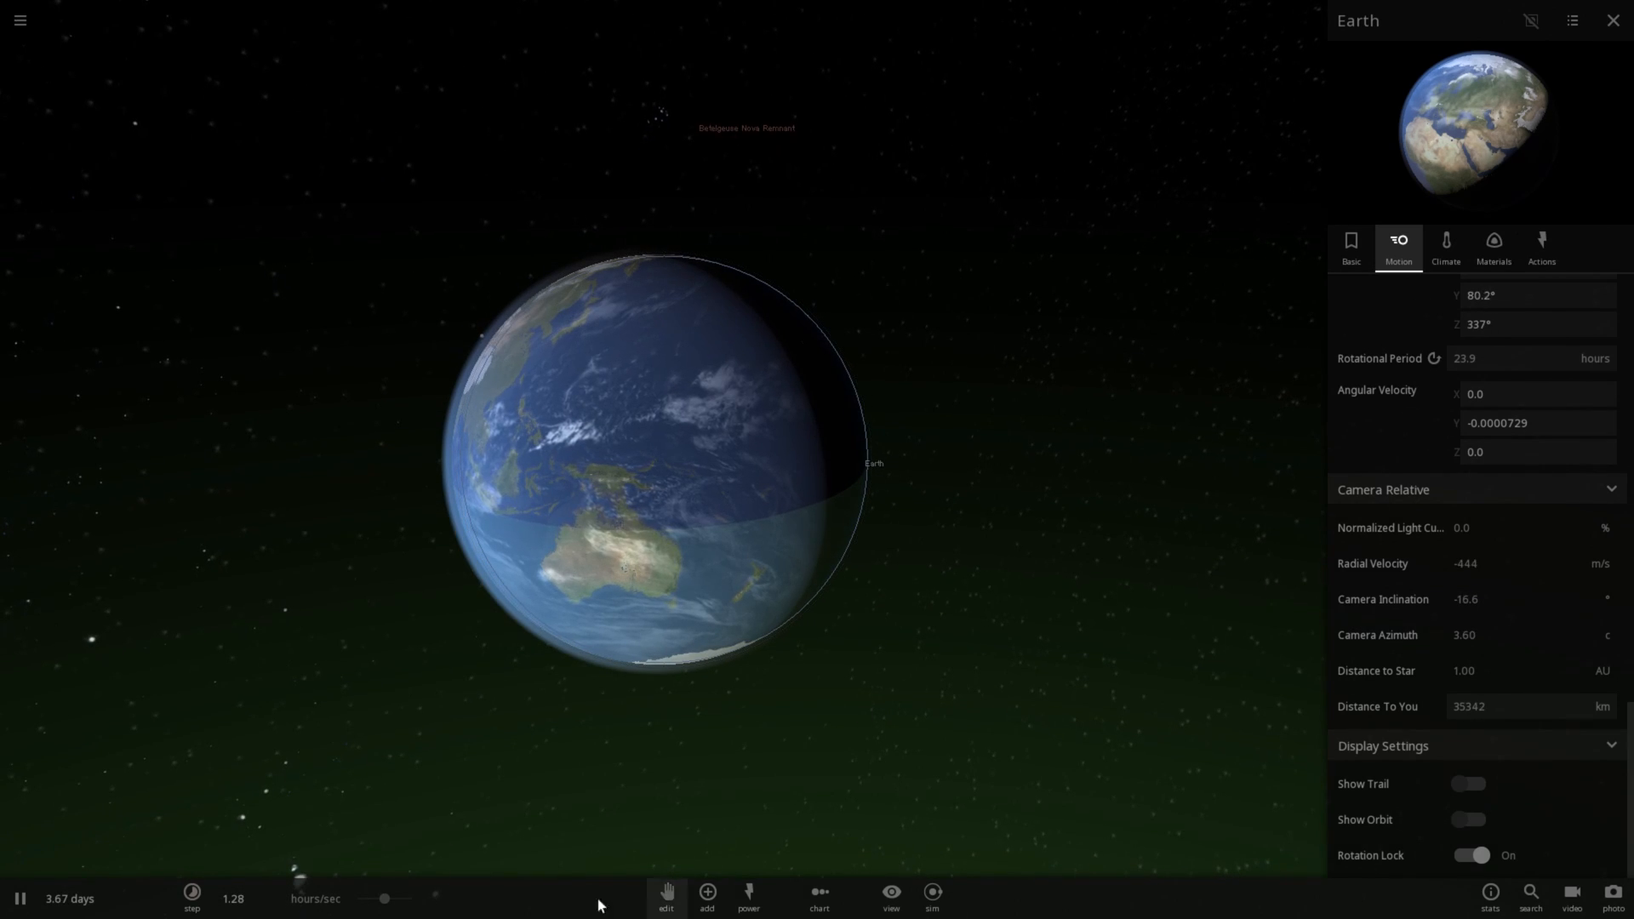
left_click(192, 894)
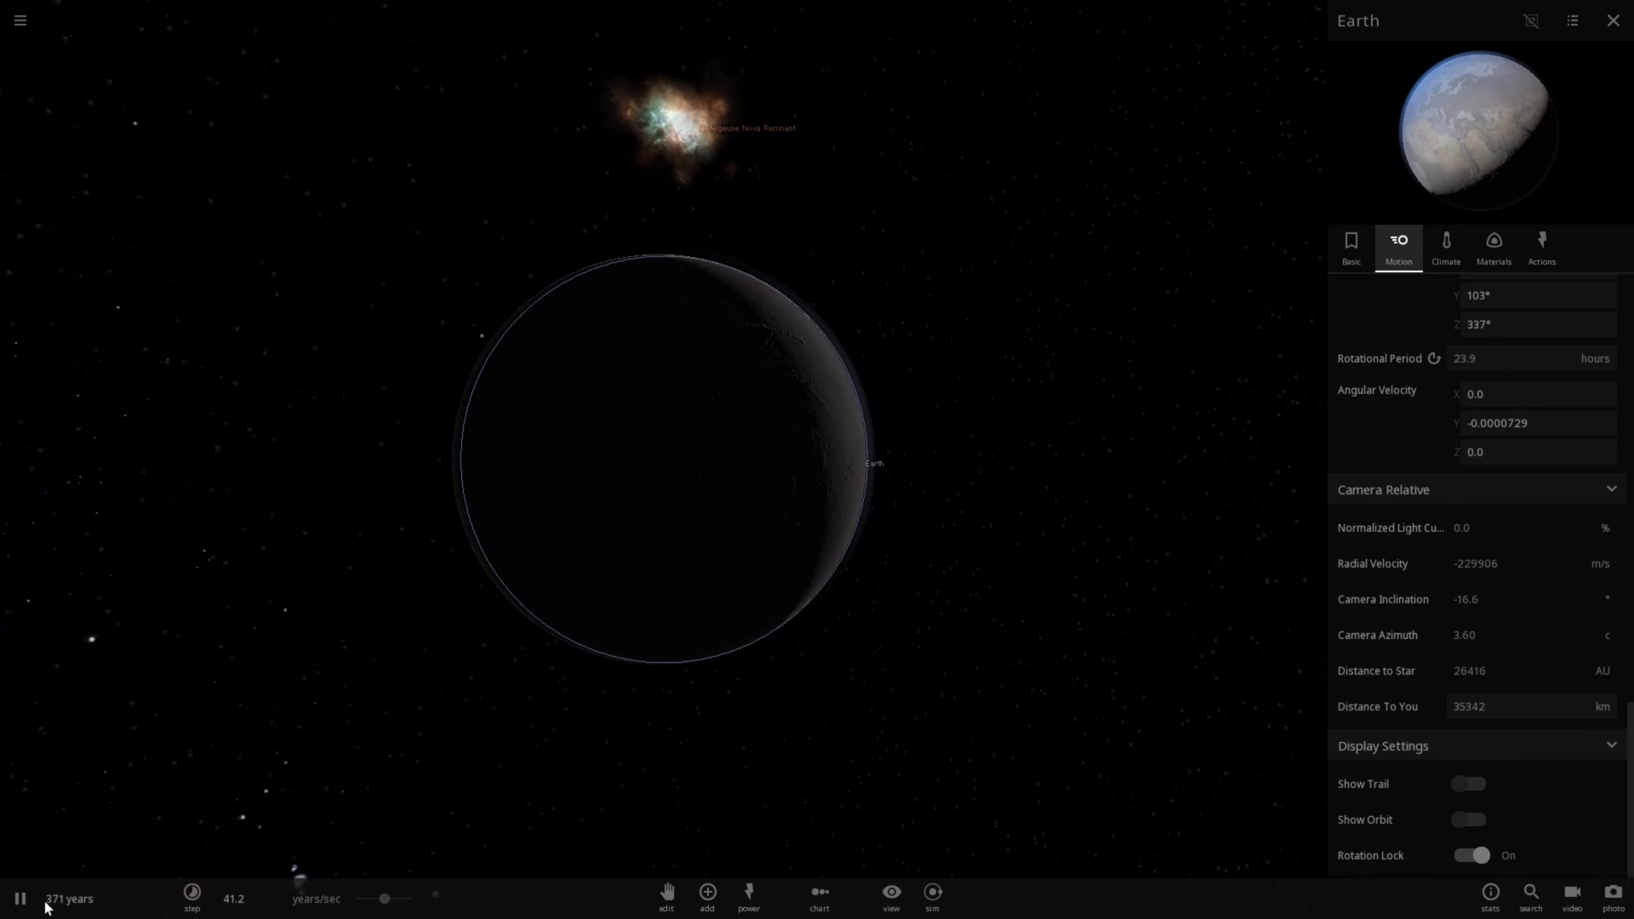
- Pause at about 436 years, pull the view back from Earth and reopen the object catalogue
left_click(19, 898)
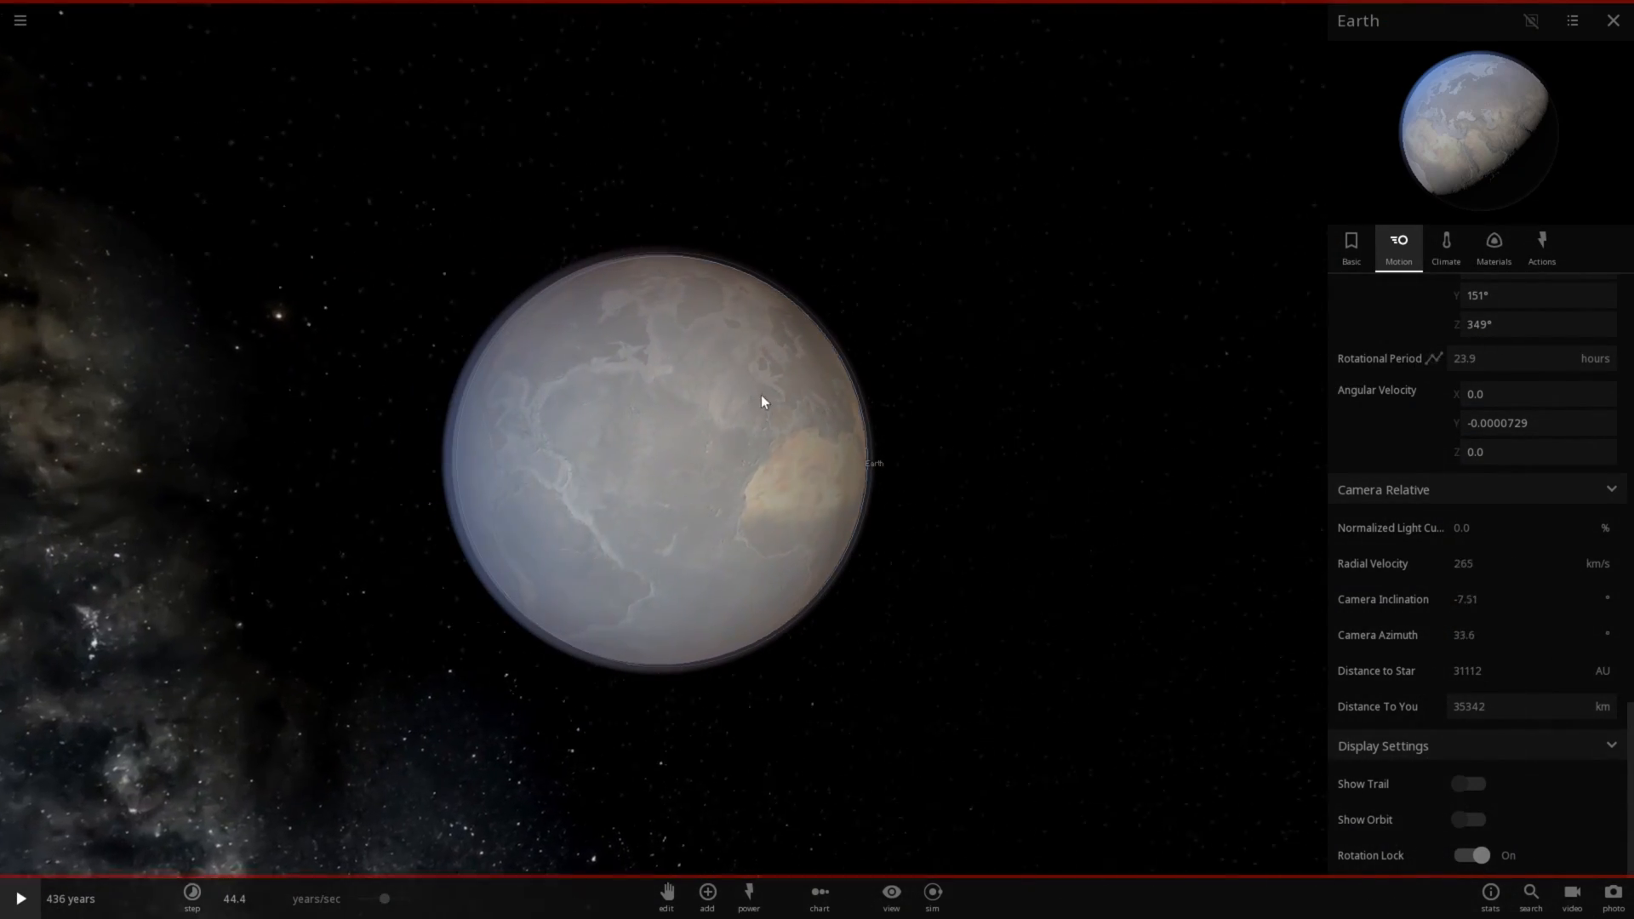
left_click_drag(761, 402, 889, 577)
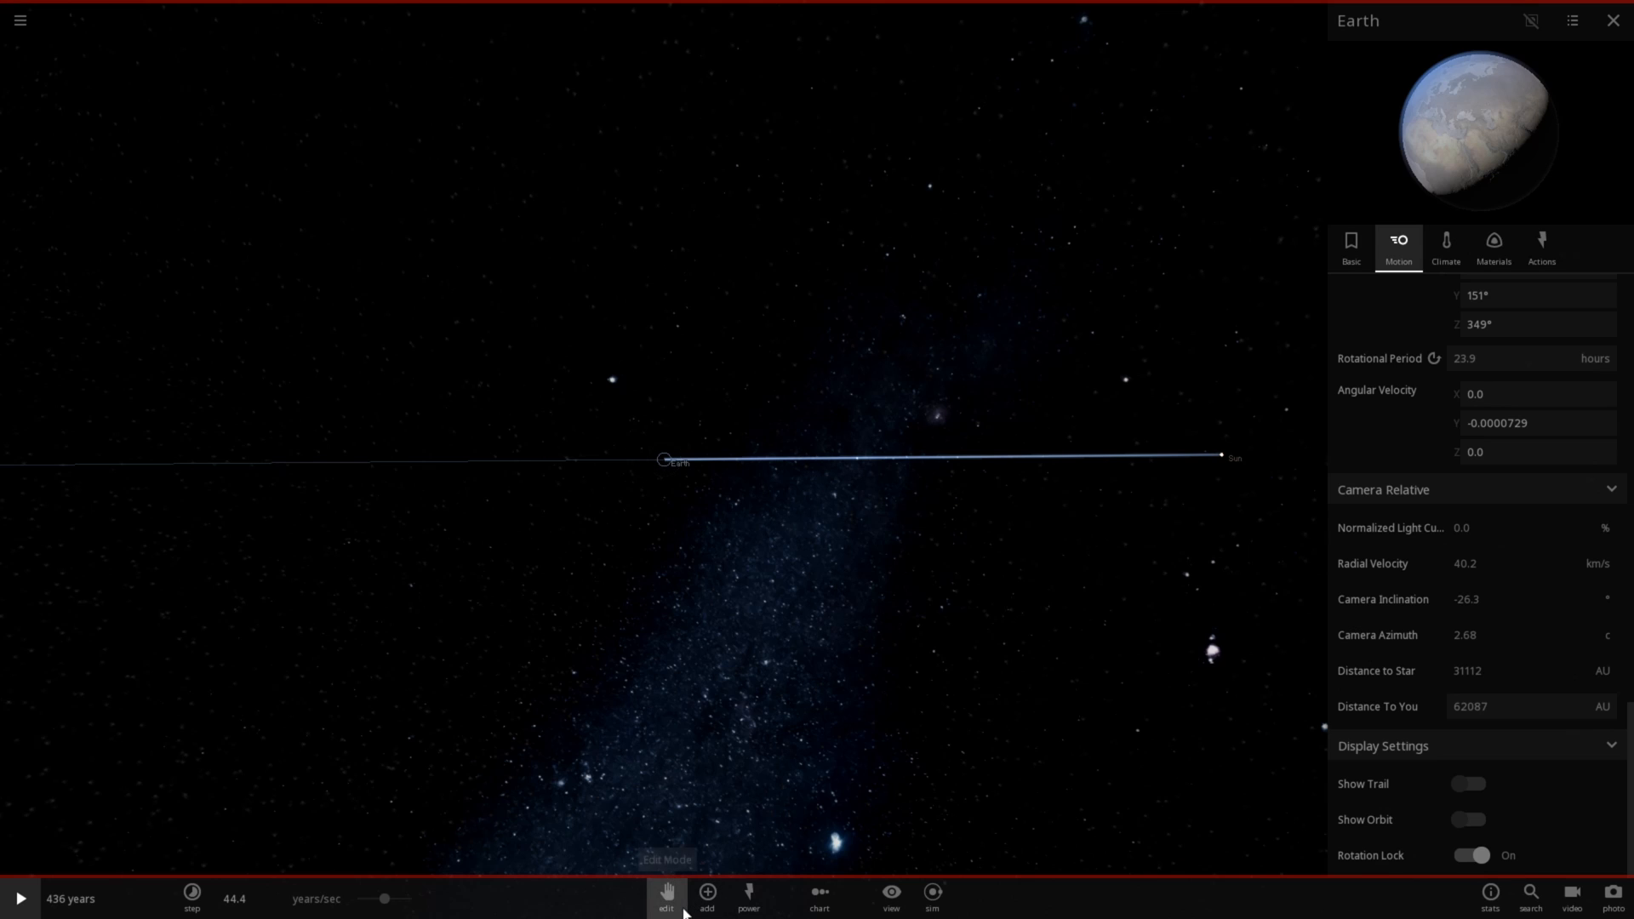
left_click(706, 897)
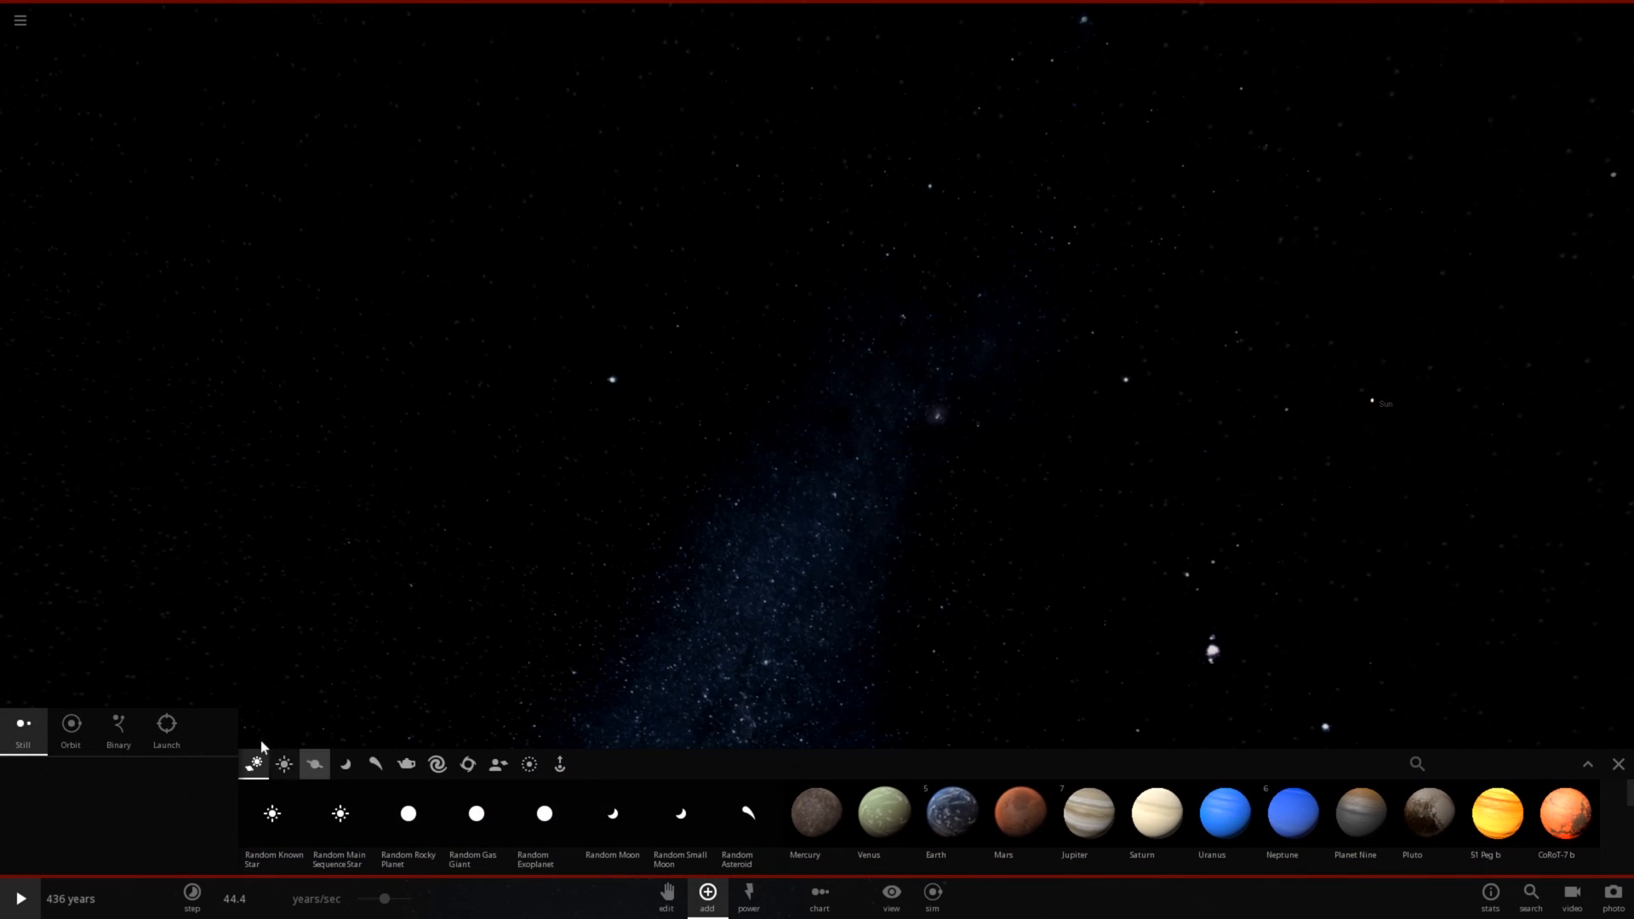
- Choose orbit placement for new objects and resume time with Earth back in view
left_click(70, 731)
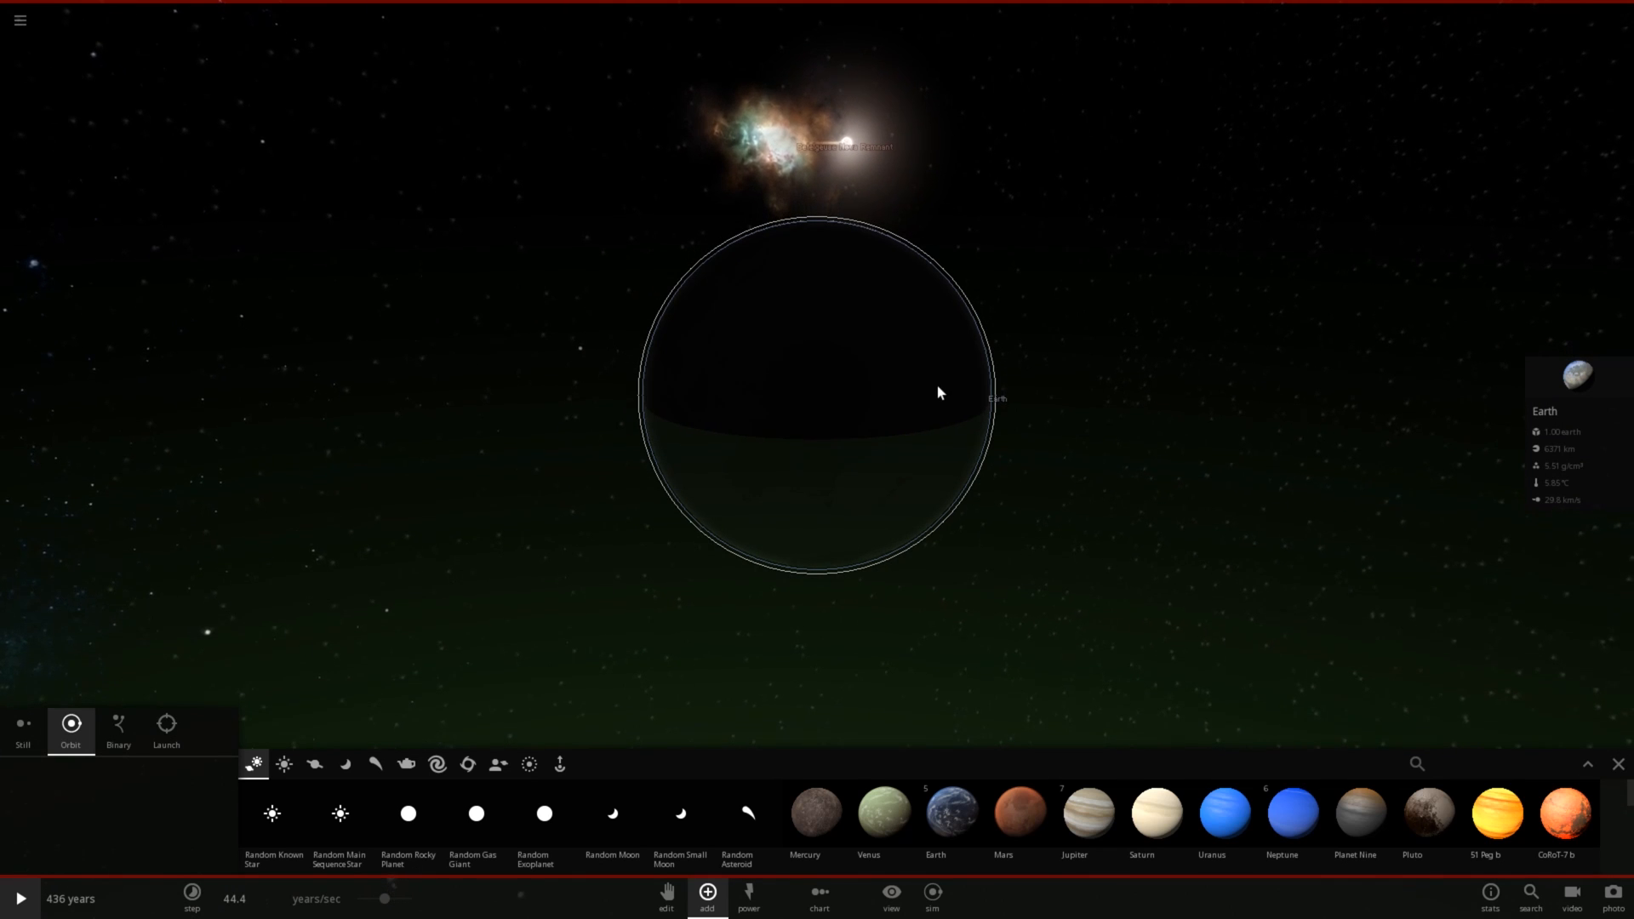
mouse_move(715, 583)
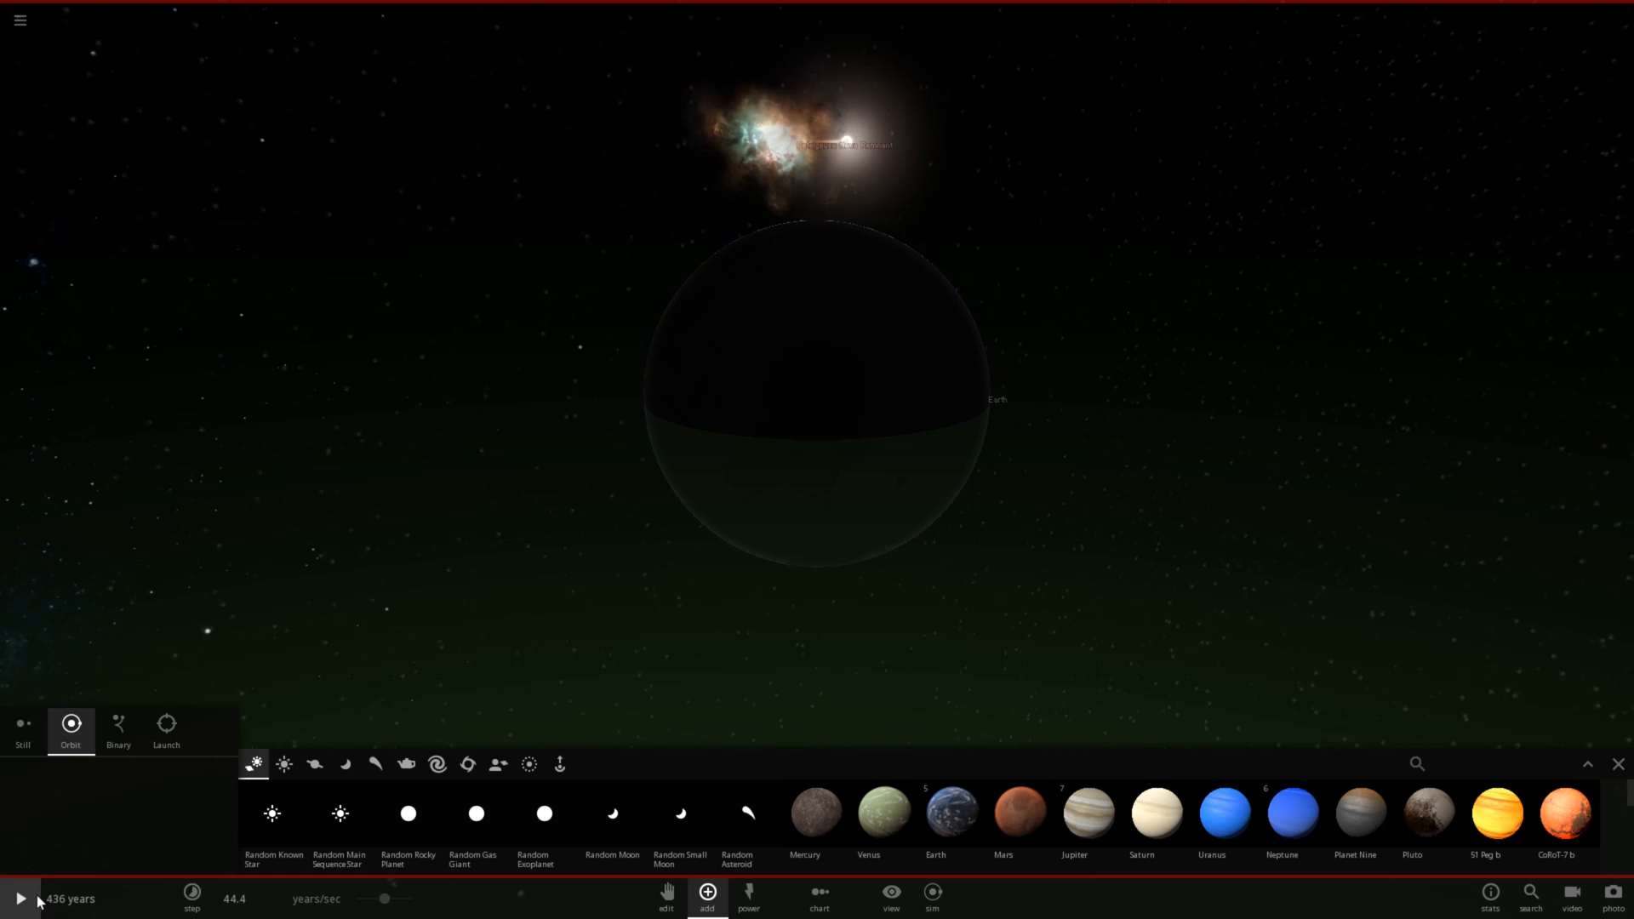
left_click(21, 899)
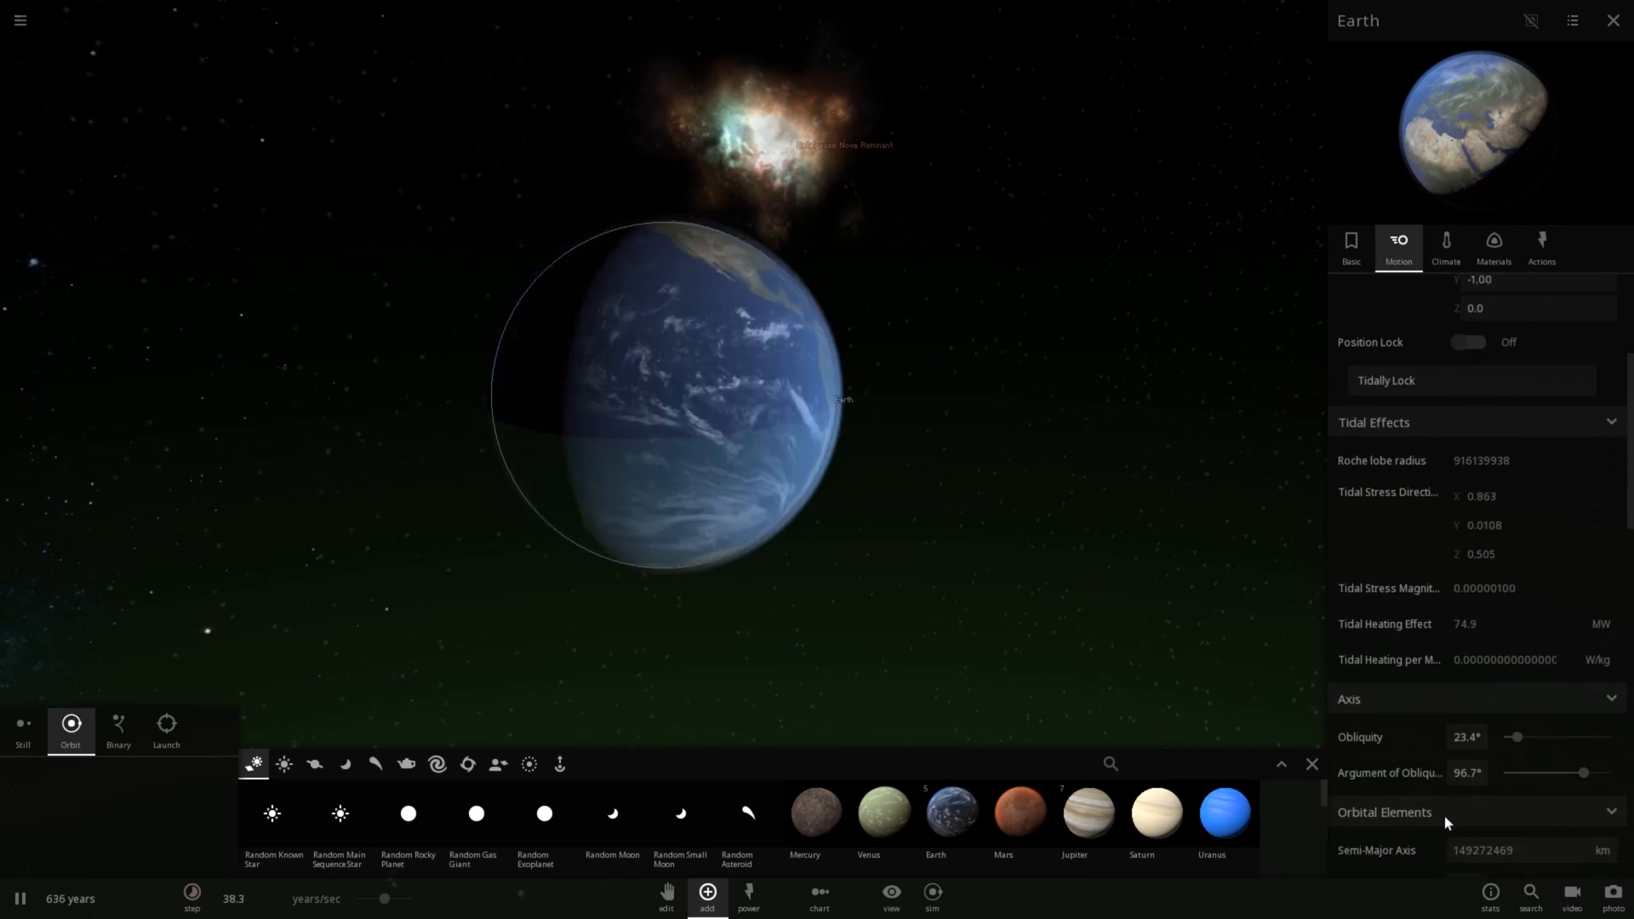
- Zoom out slightly and close the object catalogue as time passes 900 years
scroll("down", 3)
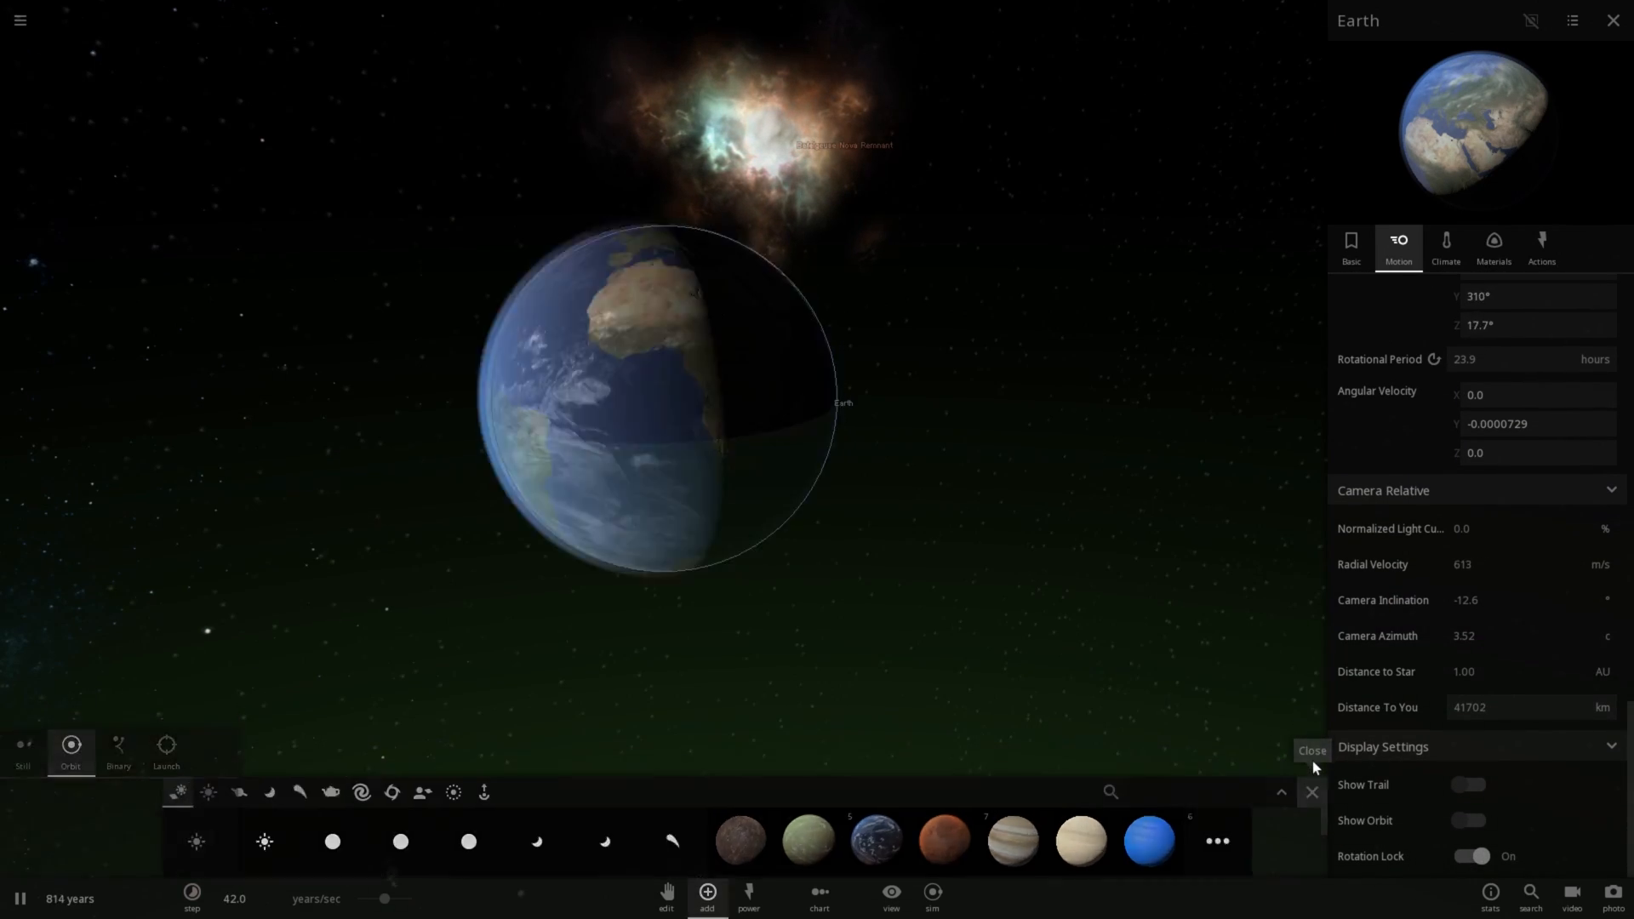
left_click(1311, 751)
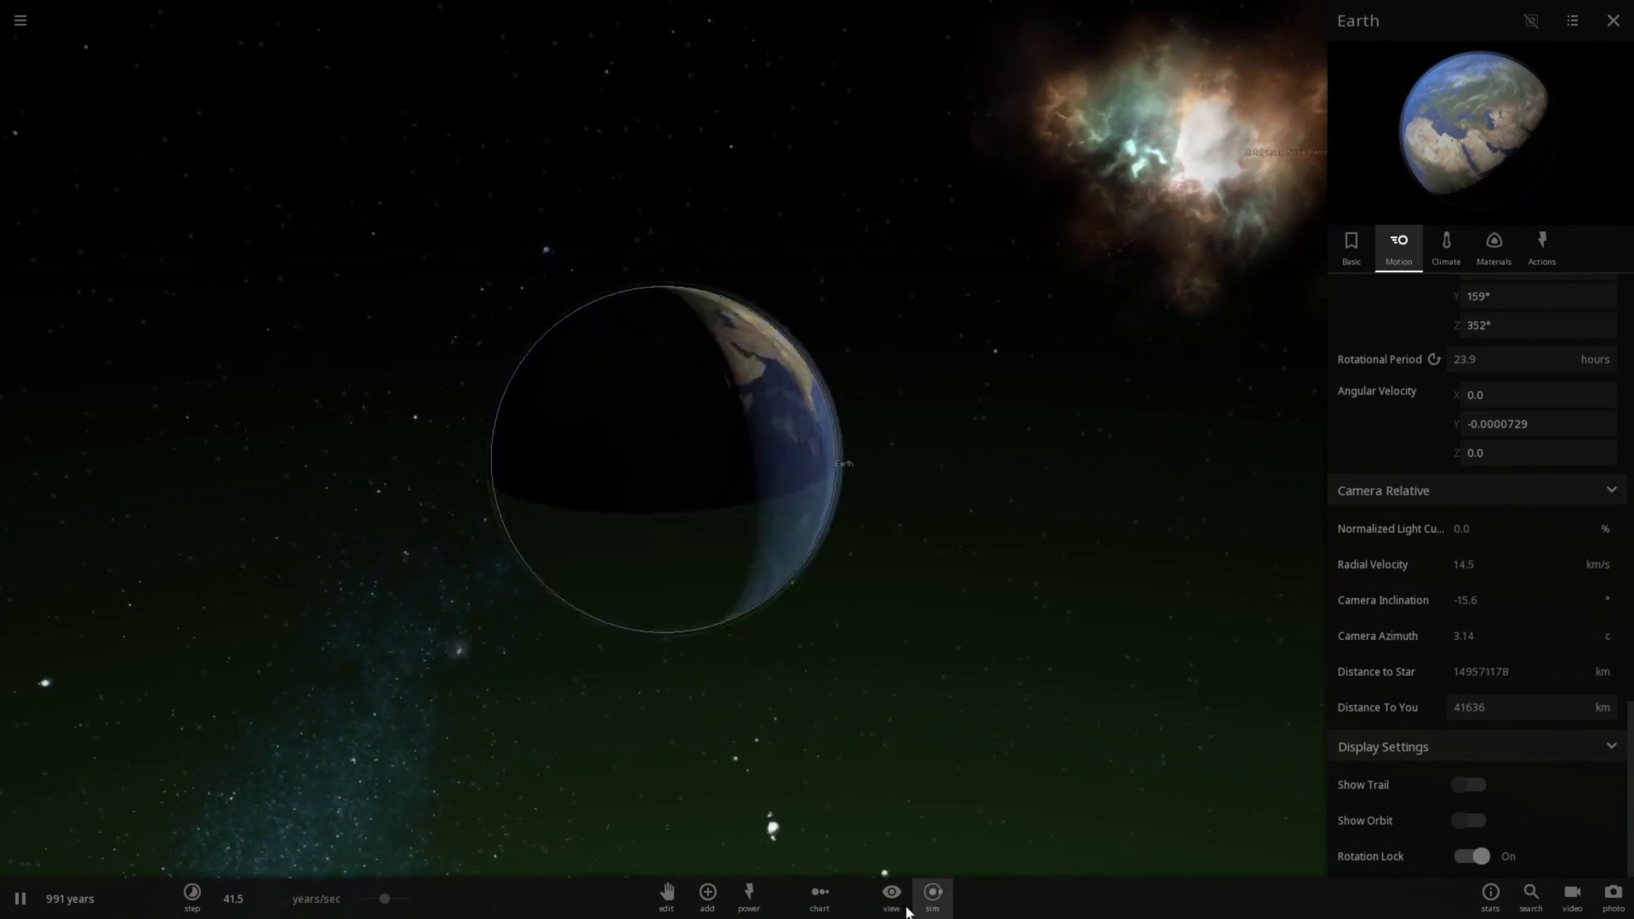
- Switch the scene lighting to Studio so Earth is fully lit
left_click(889, 894)
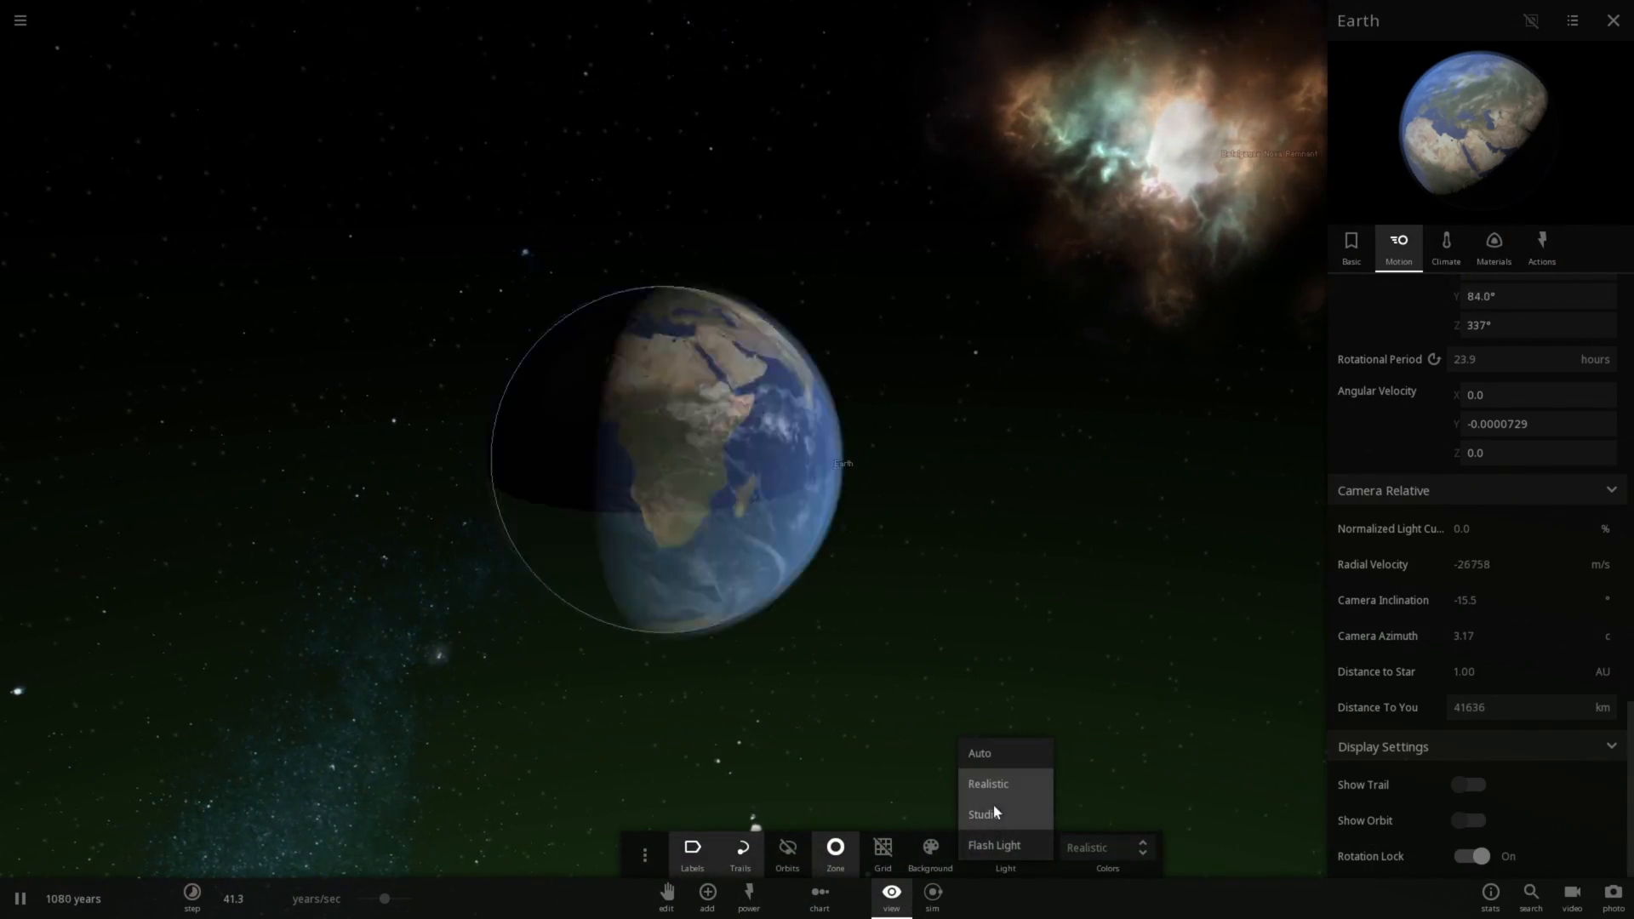
left_click(981, 814)
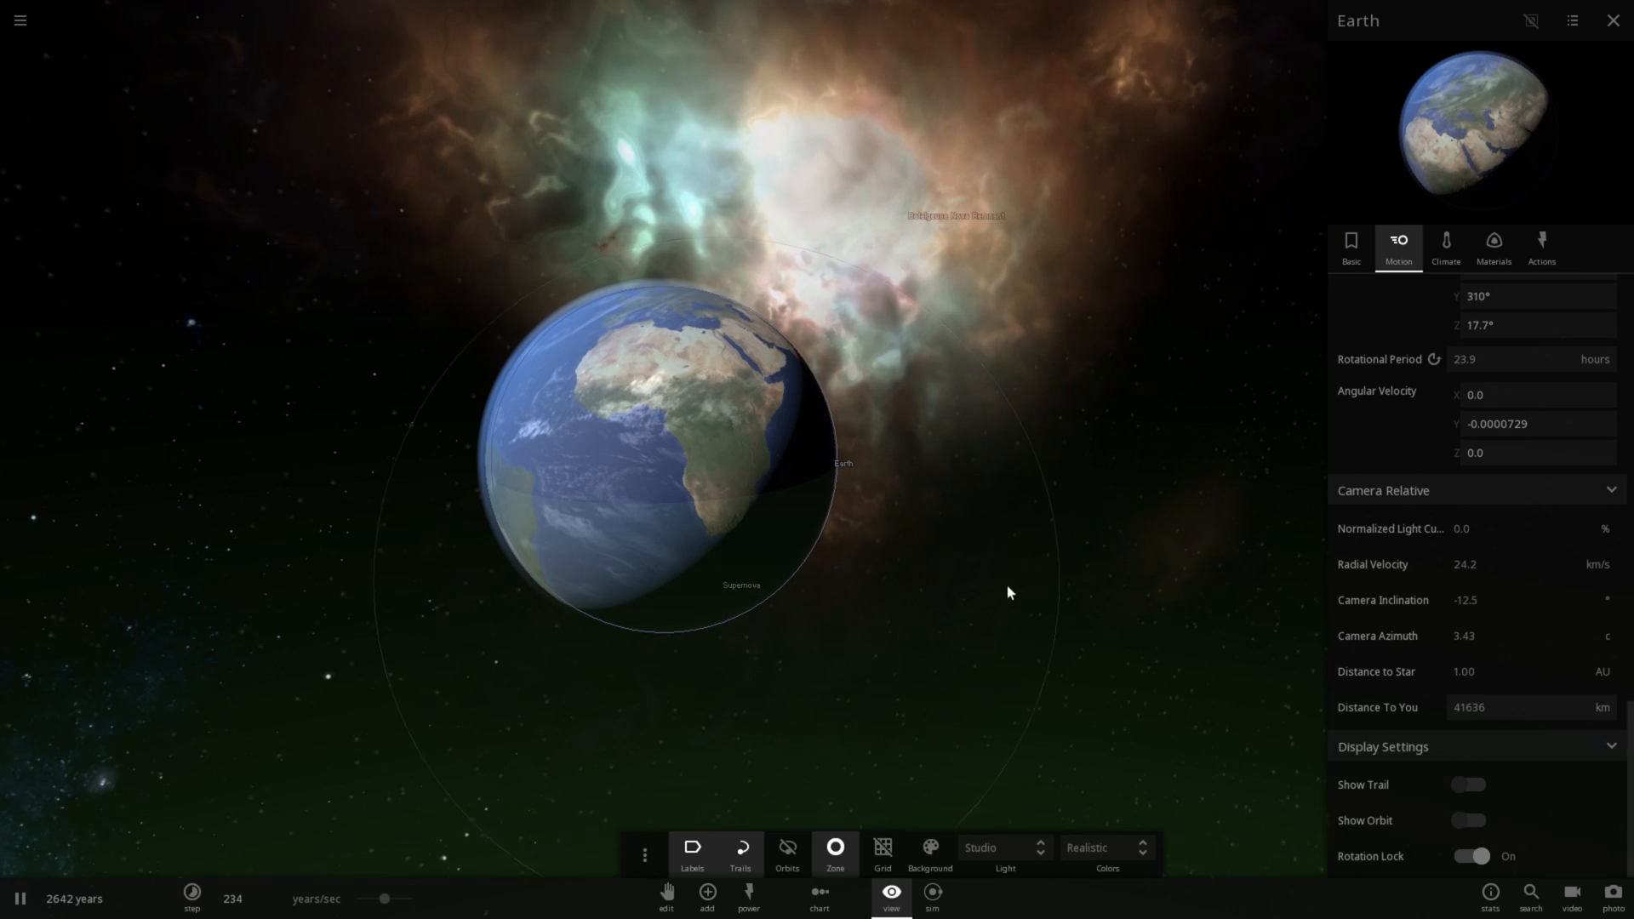
- Dismiss the display options and let the nebula expand ~27,000 years until it engulfs Earth
left_click(1350, 247)
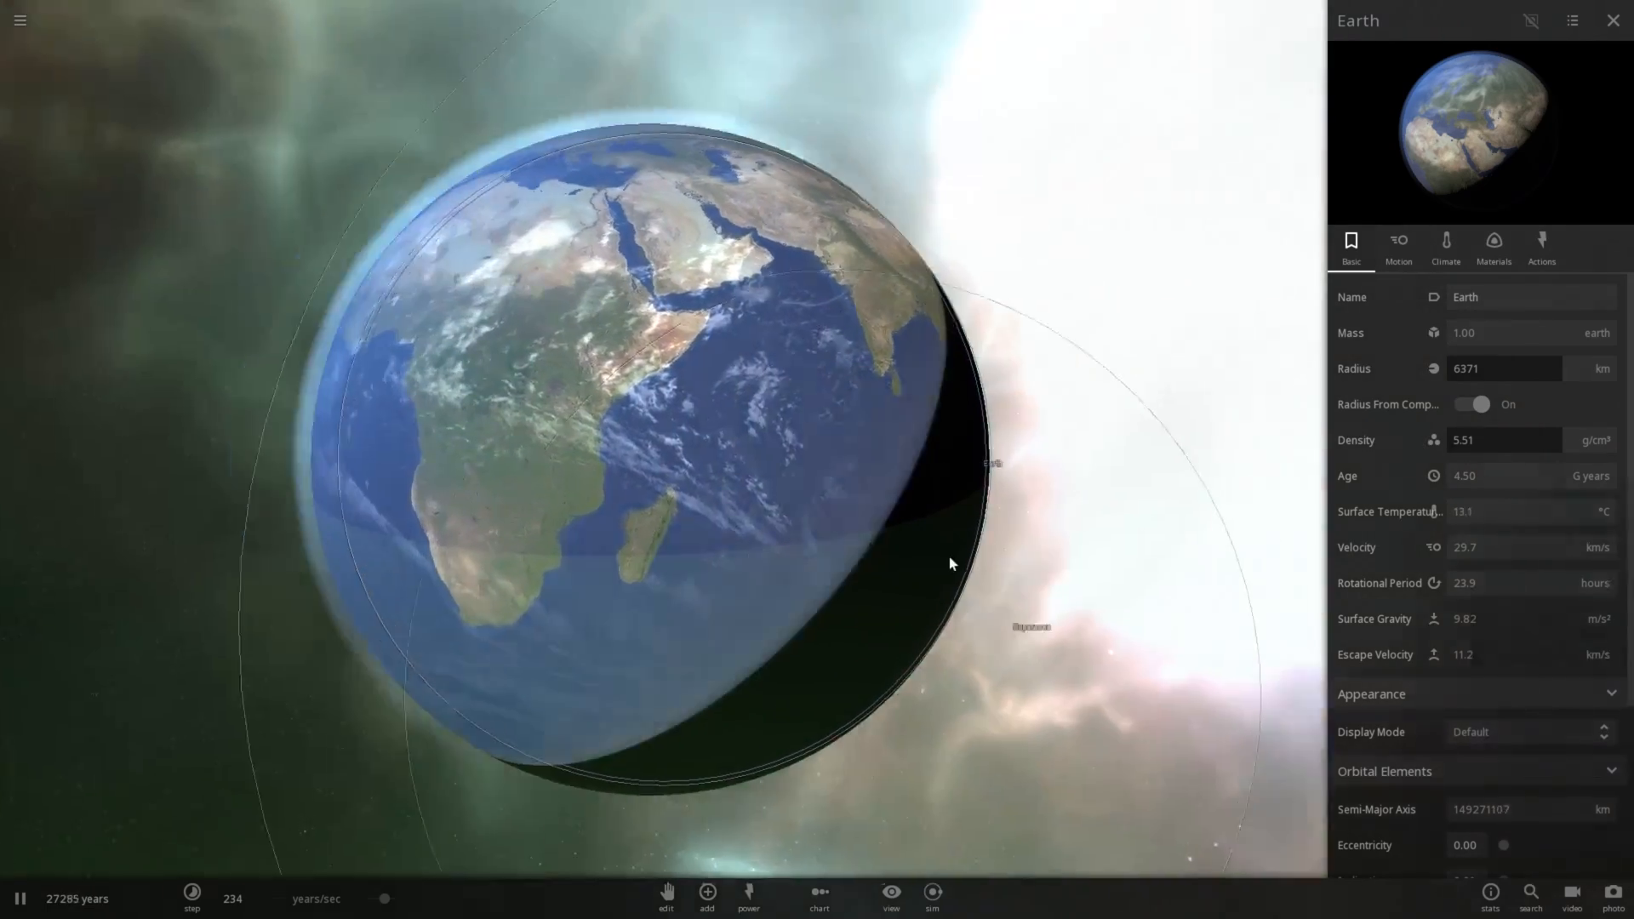
- Zoom out to view the Sun surrounded by the nebula near 39,164 years
scroll("down", 3)
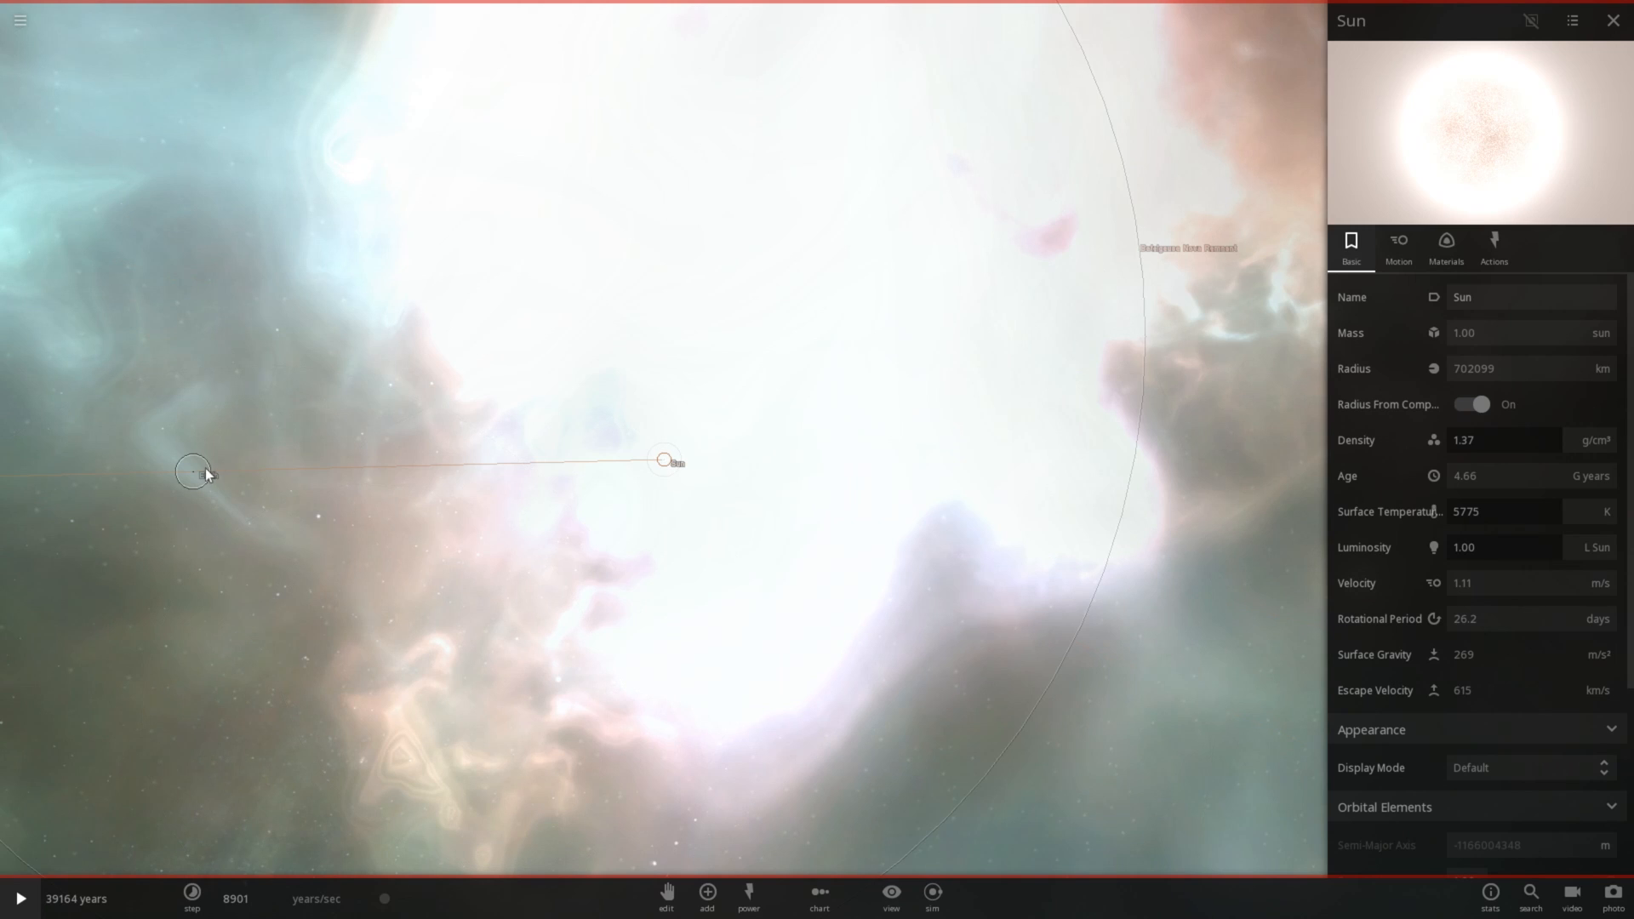
- Dismiss the Sun's panel and frame the Betelgeuse Nova Remnant with the whole nebula visible
left_click(1614, 21)
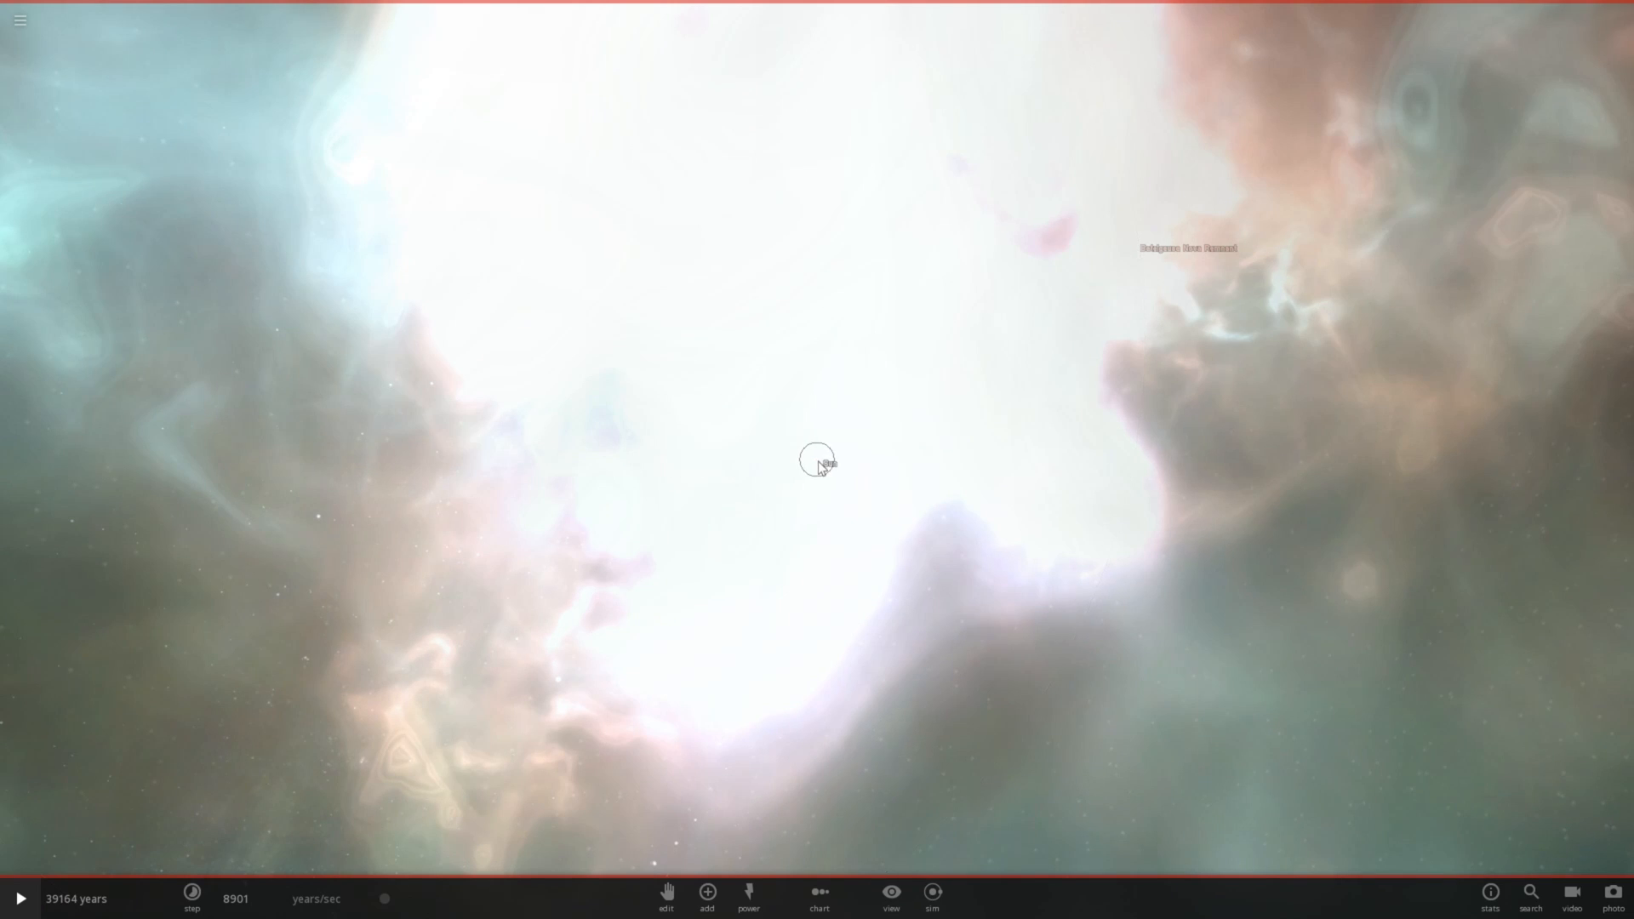
left_click(818, 459)
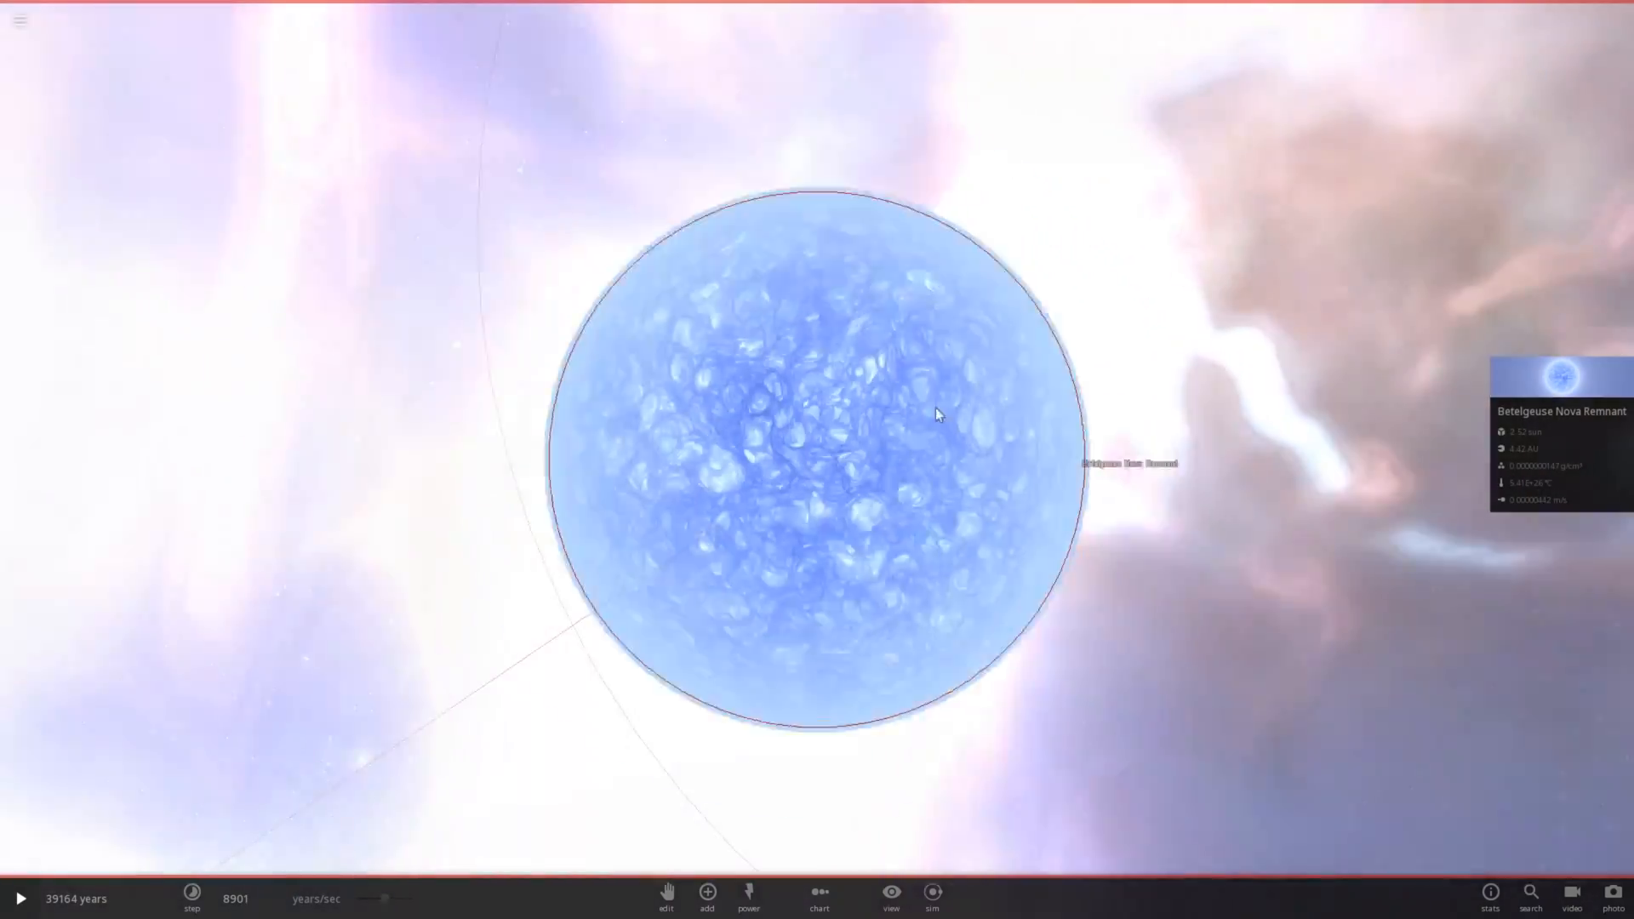
scroll("down", 3)
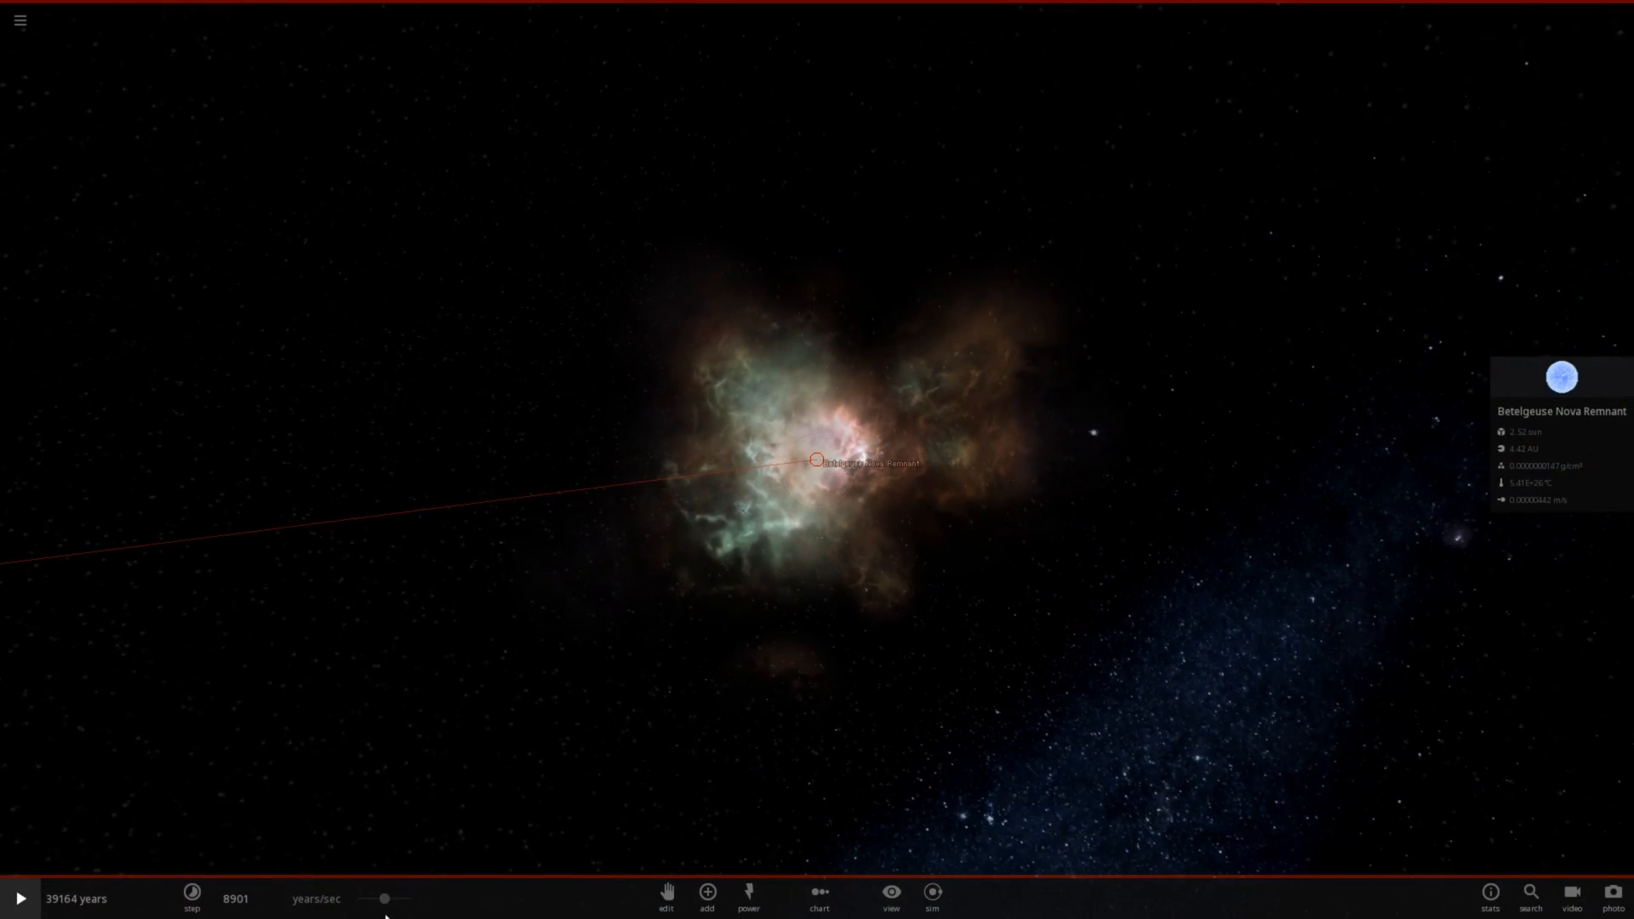
- Raise the time speed and run to 313,126 years until only the Nova Remnant remains
left_click(18, 897)
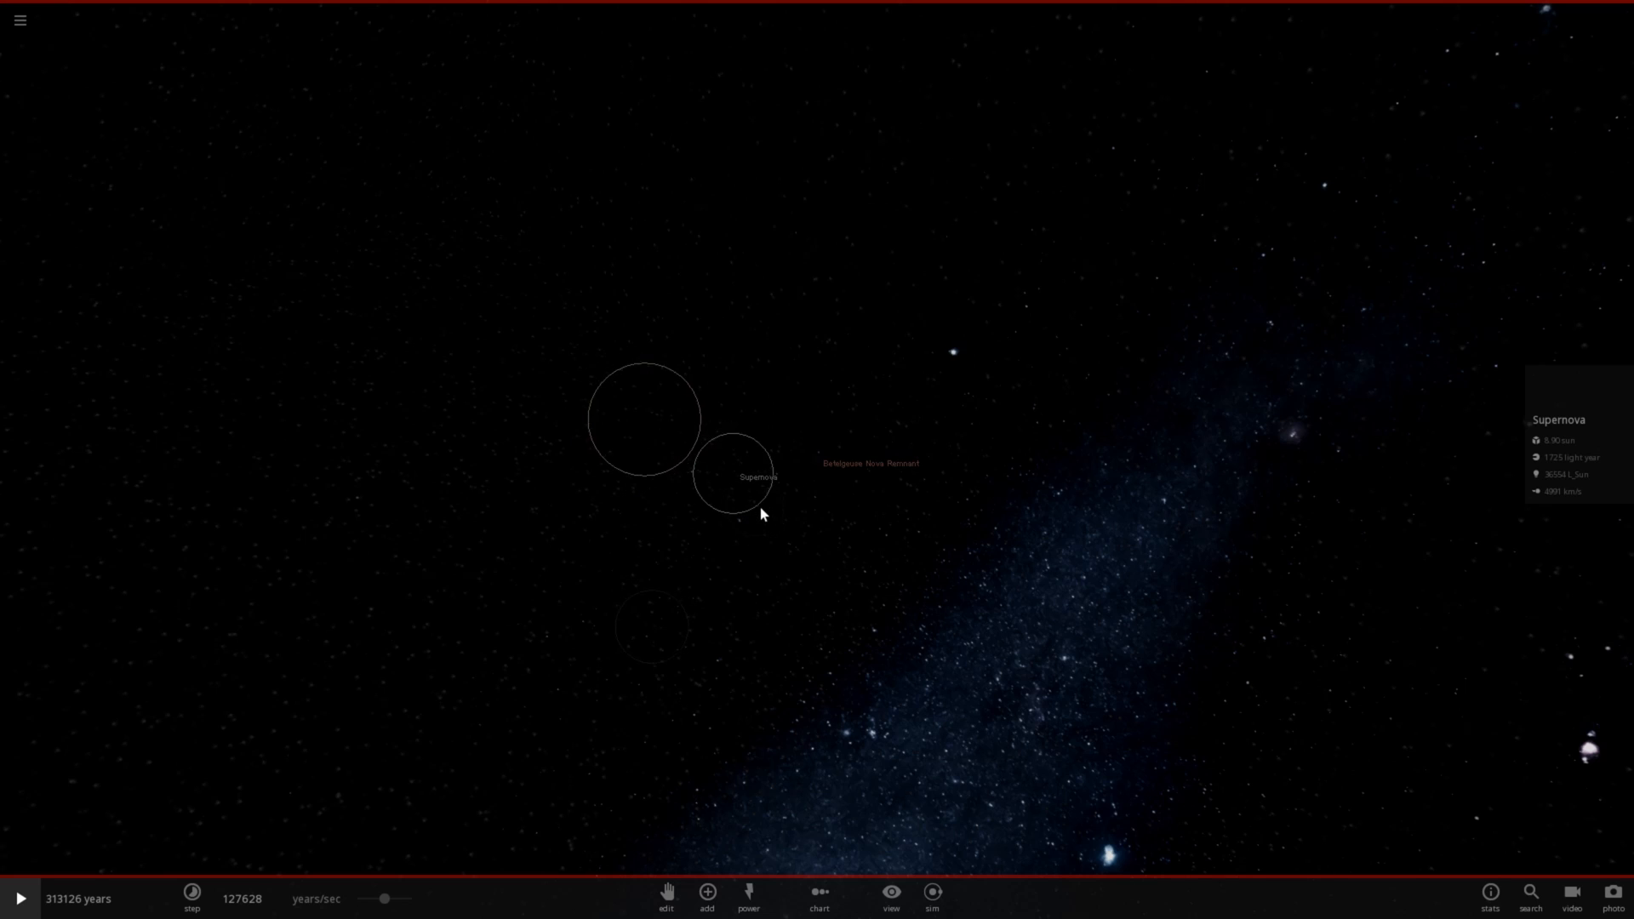
left_click(817, 459)
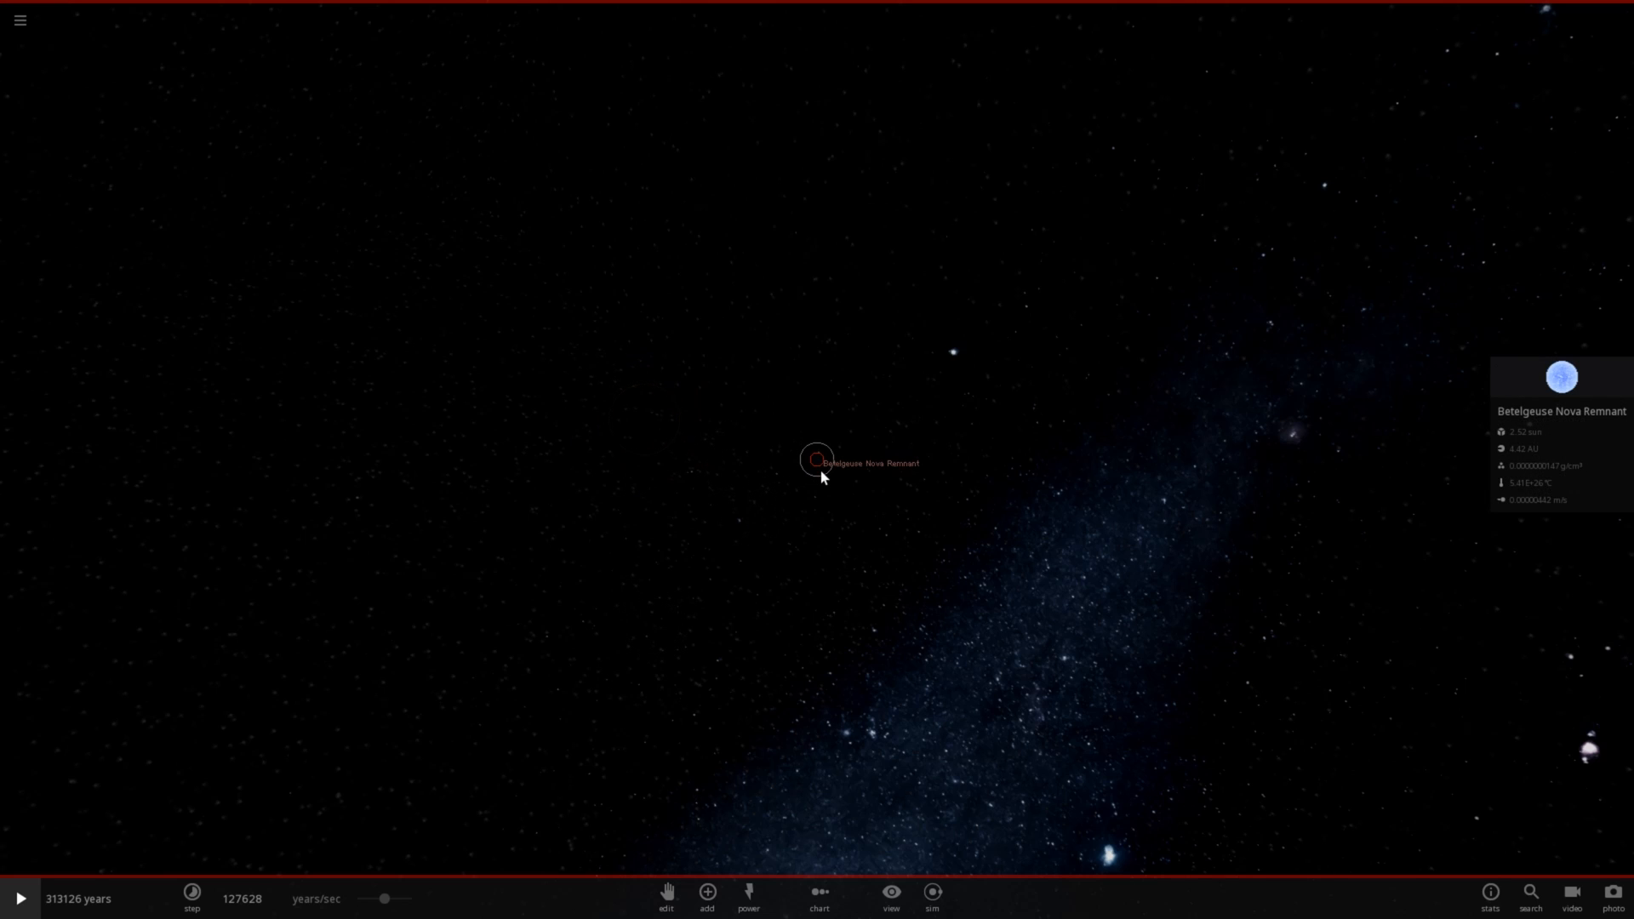